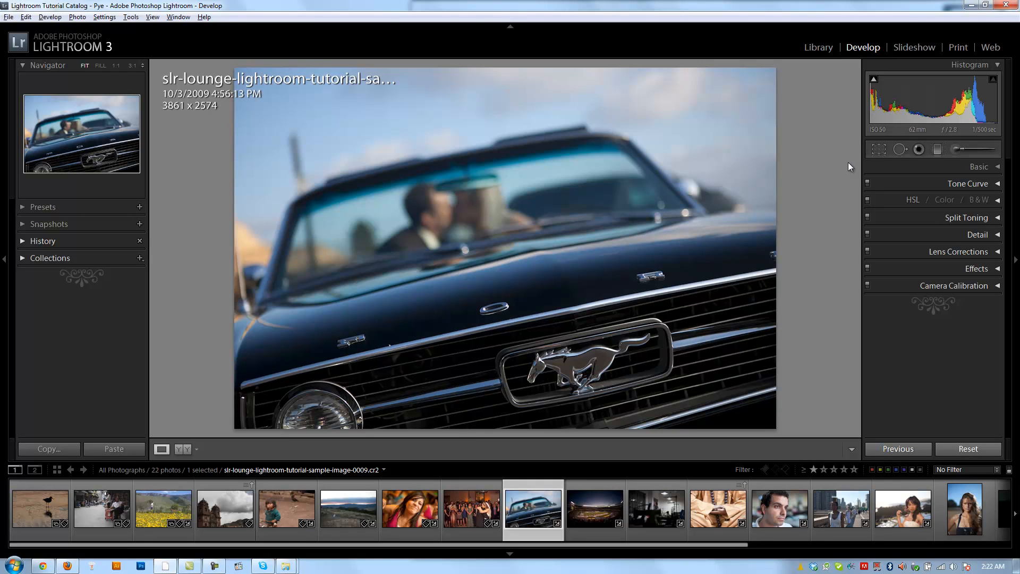
pyautogui.moveTo(898, 365)
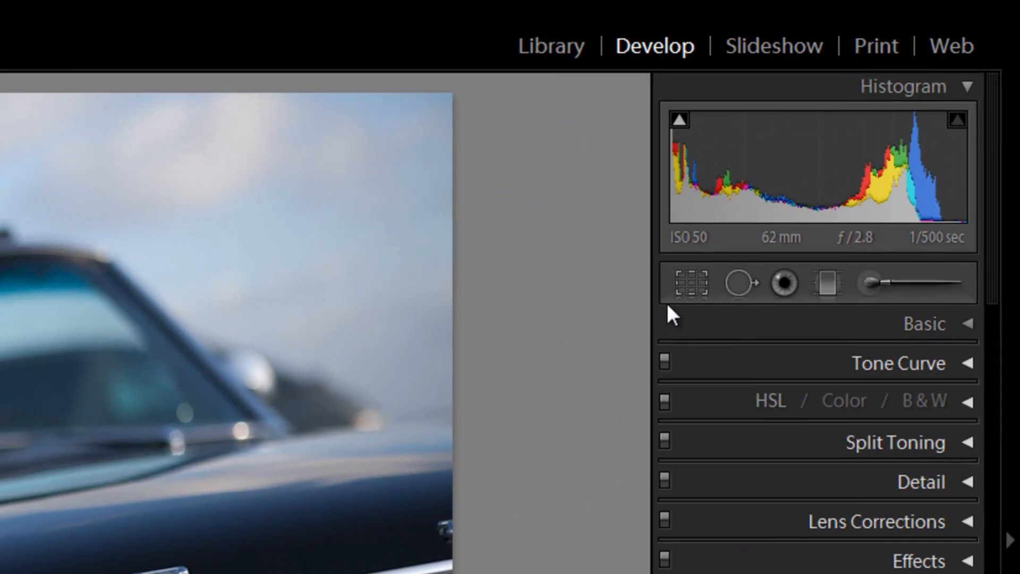
pyautogui.moveTo(742, 276)
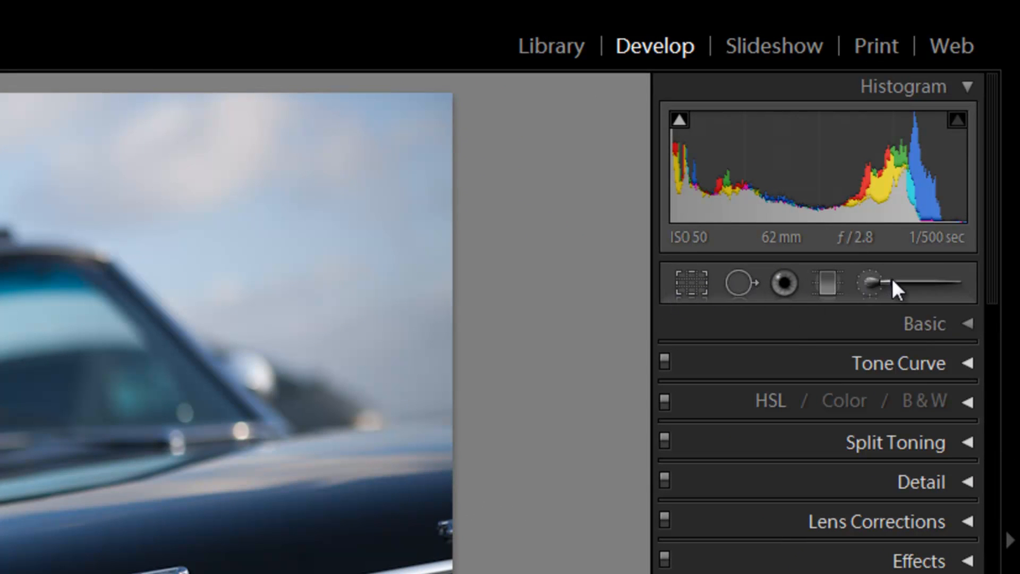
pyautogui.moveTo(691, 282)
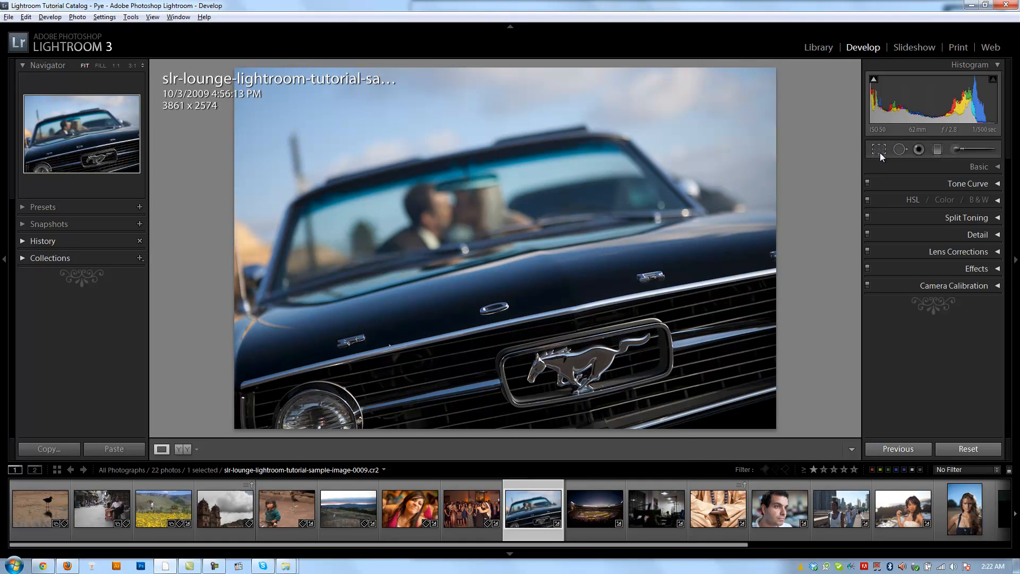
# Step: Switch through Library back to Develop and activate the Crop & Straighten overlay on the Mustang photo
pyautogui.click(130, 17)
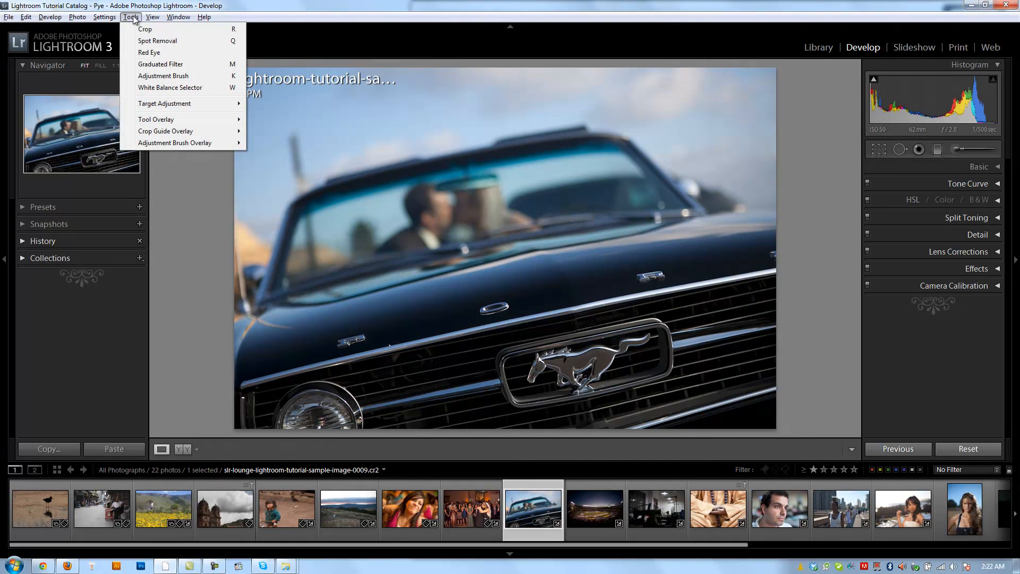
pyautogui.click(323, 5)
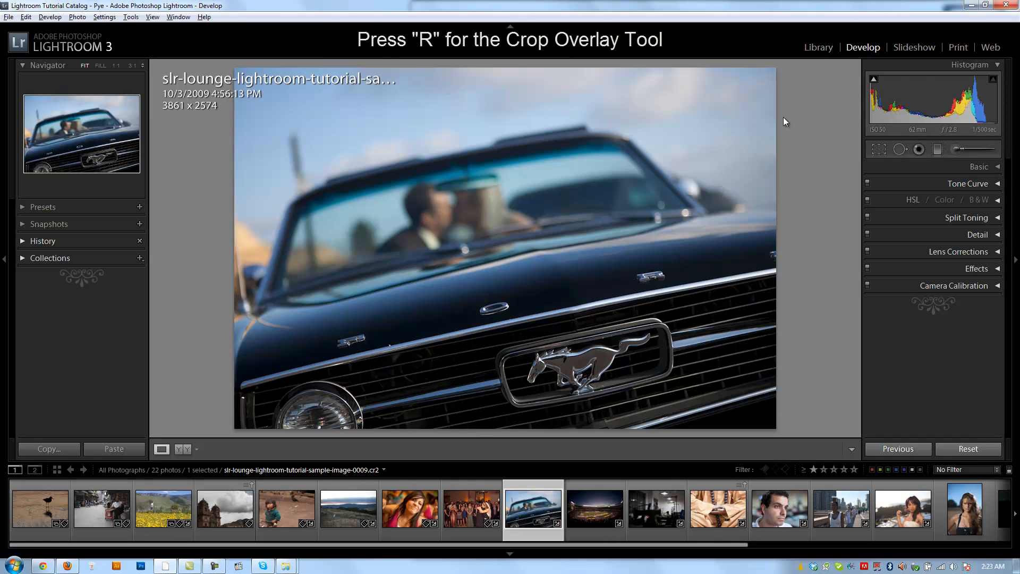
pyautogui.moveTo(822, 59)
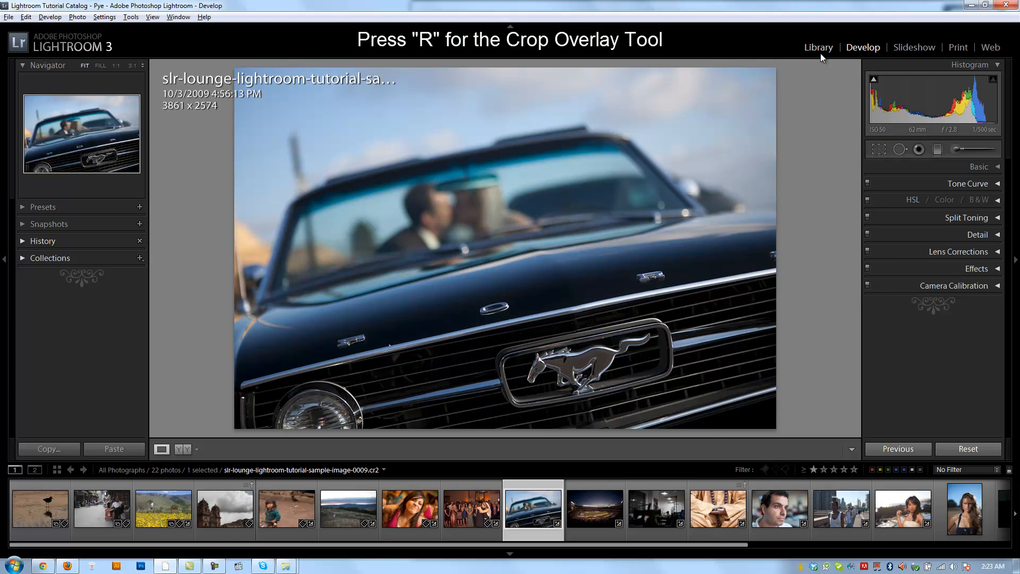
pyautogui.moveTo(831, 57)
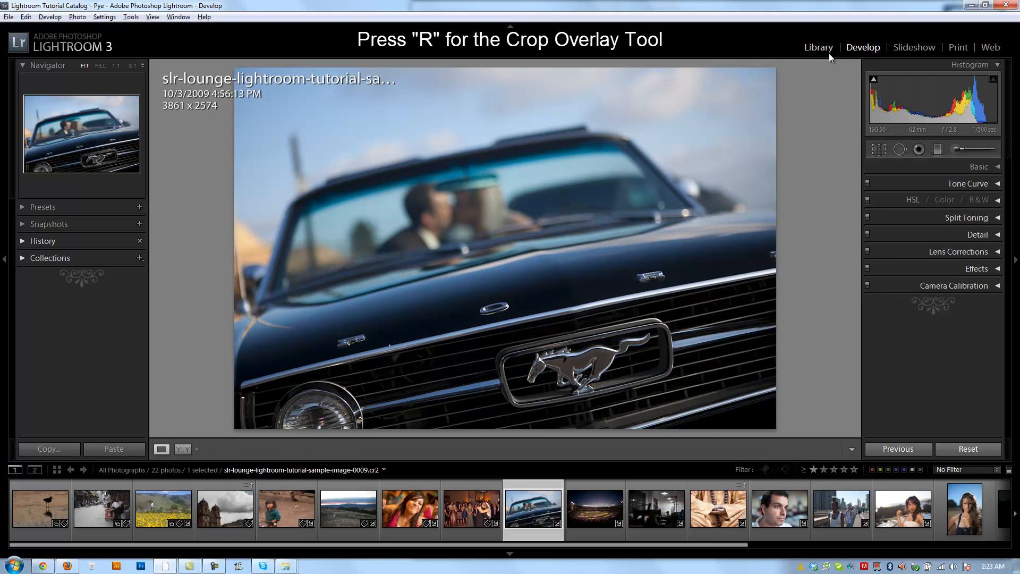
pyautogui.click(818, 47)
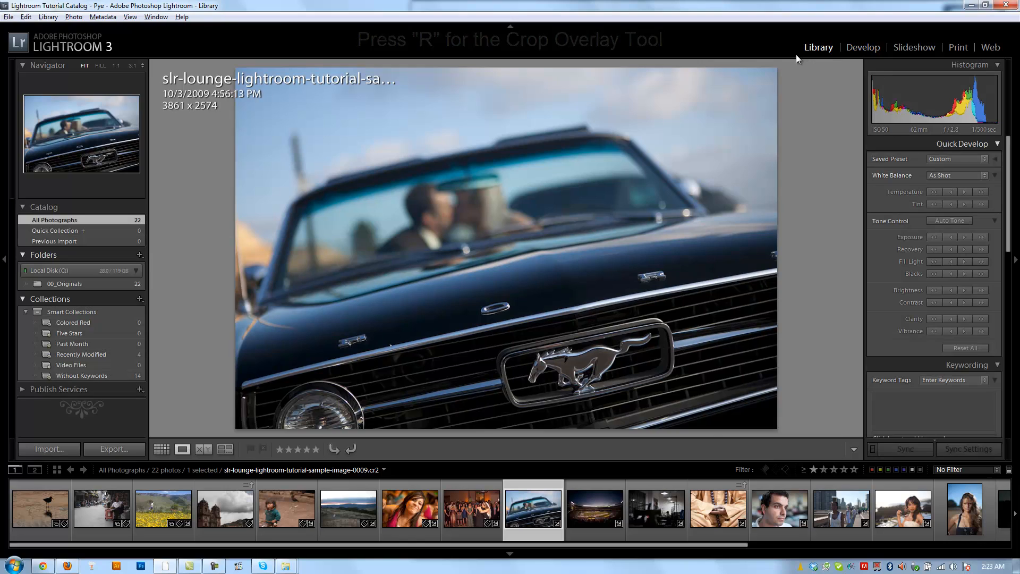
pyautogui.click(863, 47)
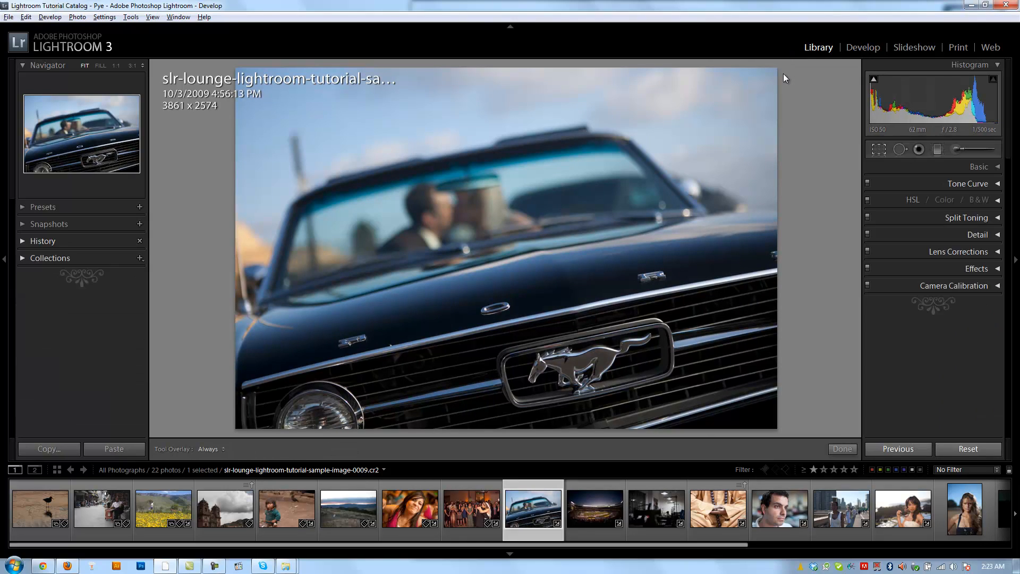
pyautogui.click(877, 149)
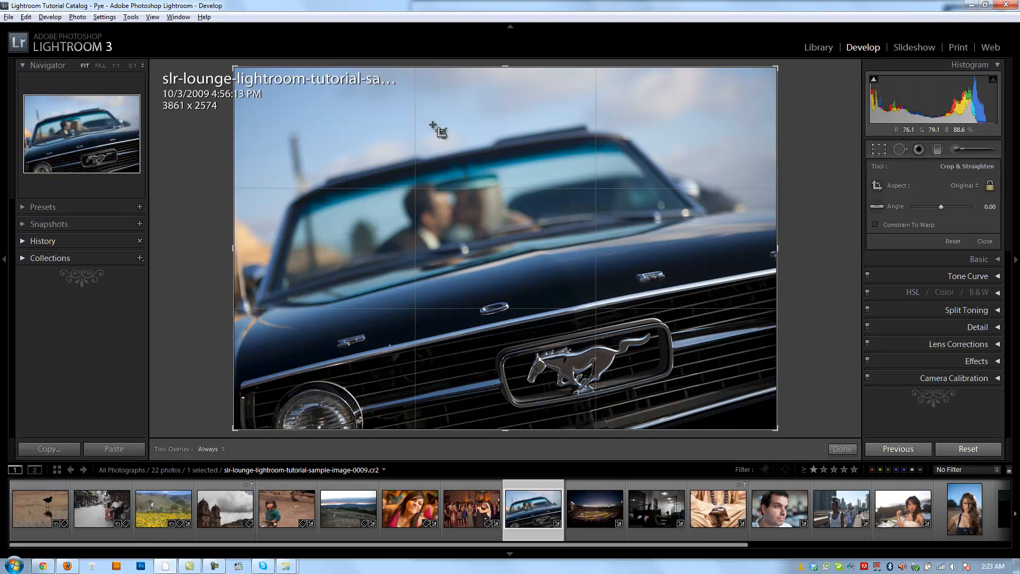
# Step: Cycle the info overlay with I past the exposure details until it is hidden
pyautogui.press('i')
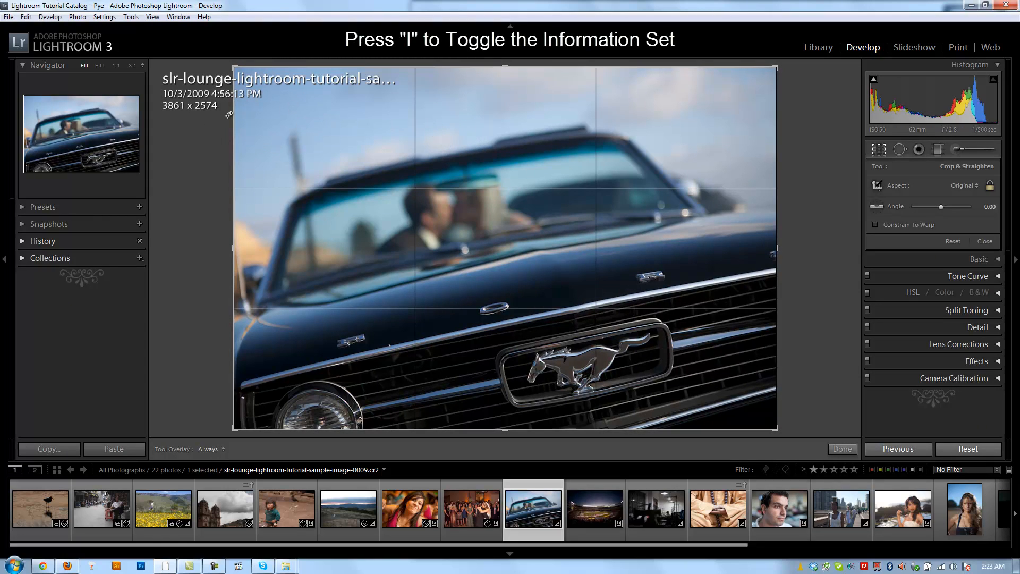
pyautogui.press('i')
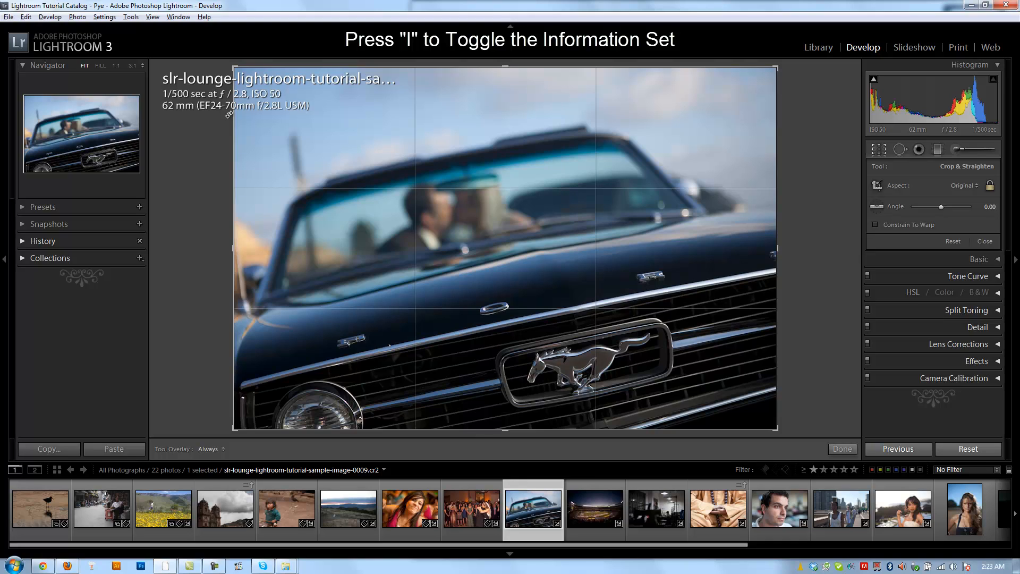
pyautogui.press('i')
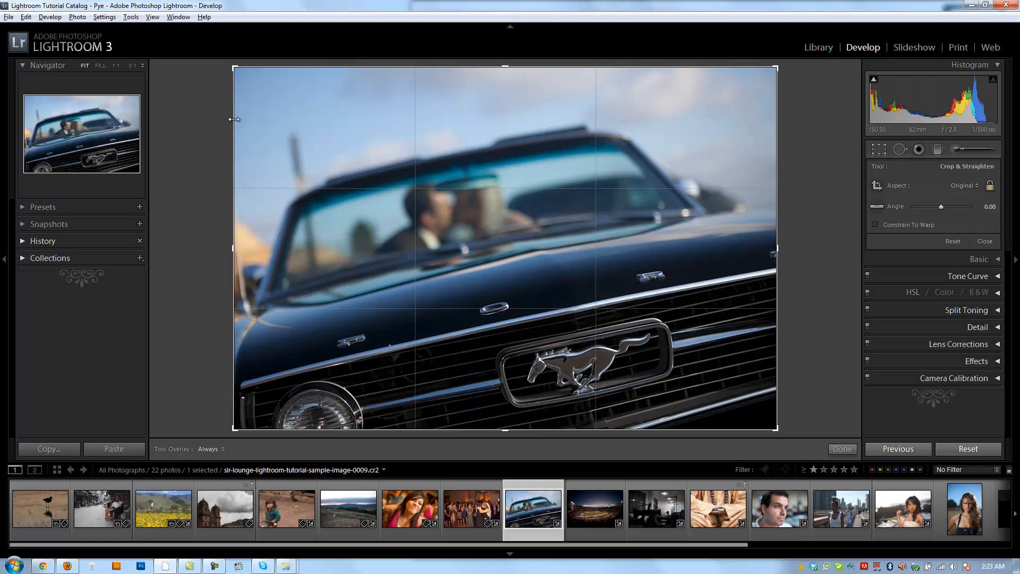
pyautogui.moveTo(536, 428)
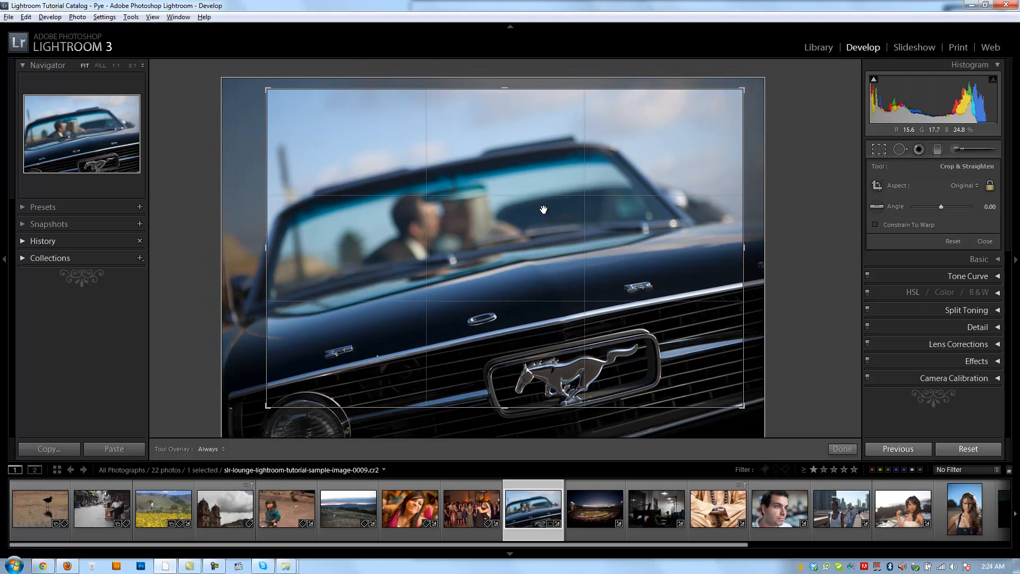
pyautogui.click(842, 448)
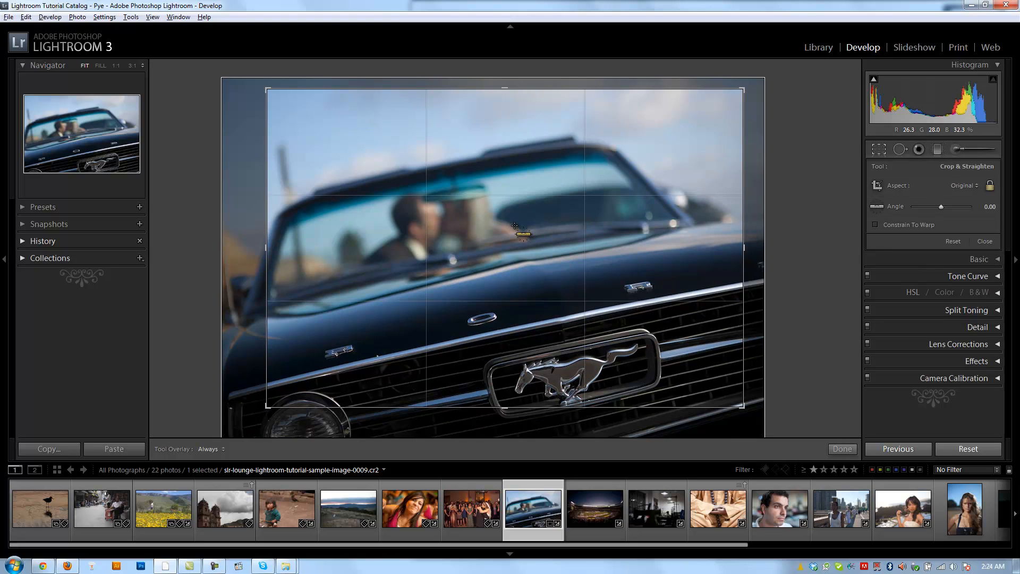
pyautogui.press('ctrl+z')
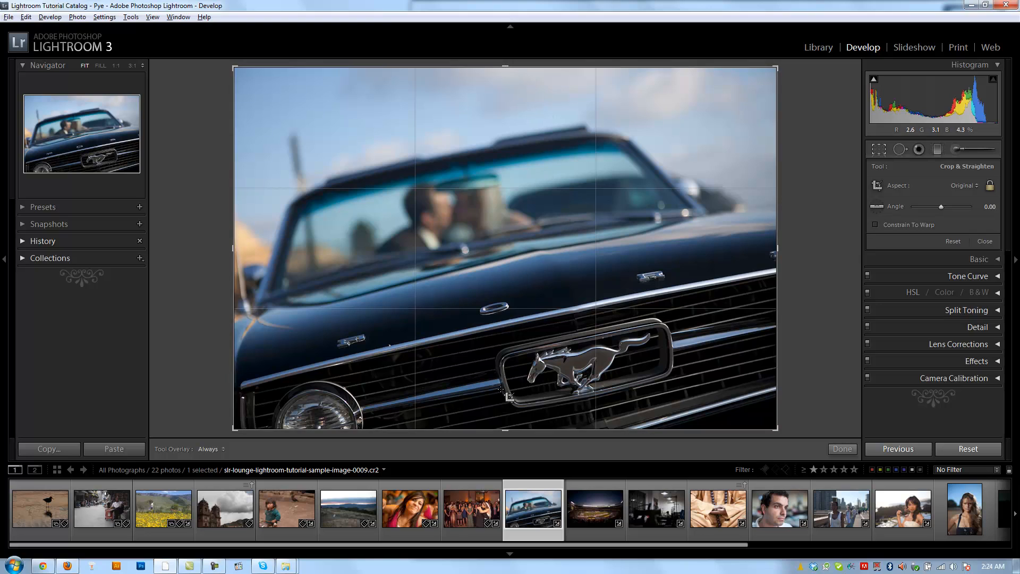
pyautogui.moveTo(677, 276)
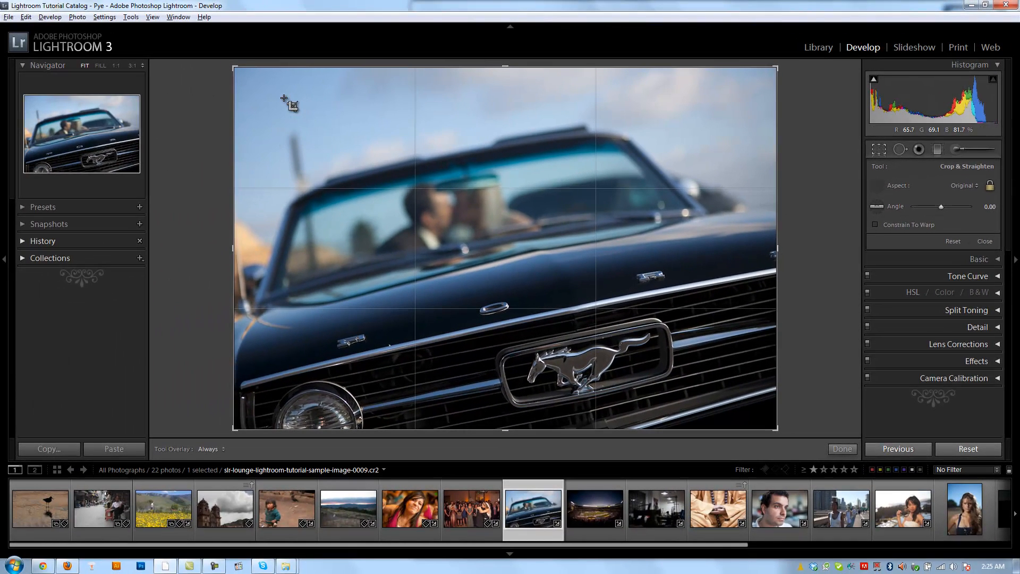
pyautogui.moveTo(297, 141)
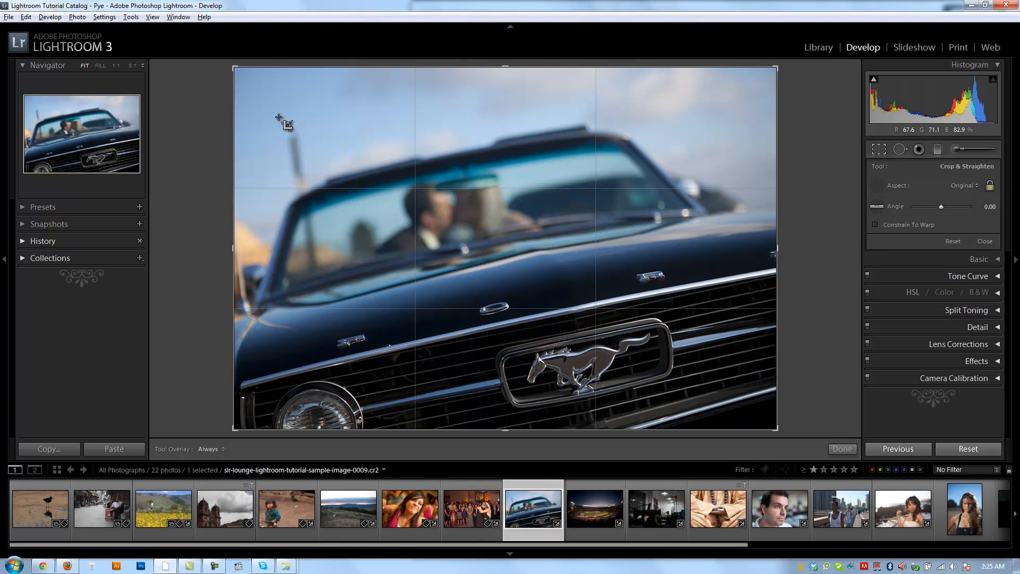
# Step: Draw a tighter crop around the couple and grille emblem, apply it, then undo to reopen the overlay
pyautogui.moveTo(282, 120); pyautogui.dragTo(429, 241)
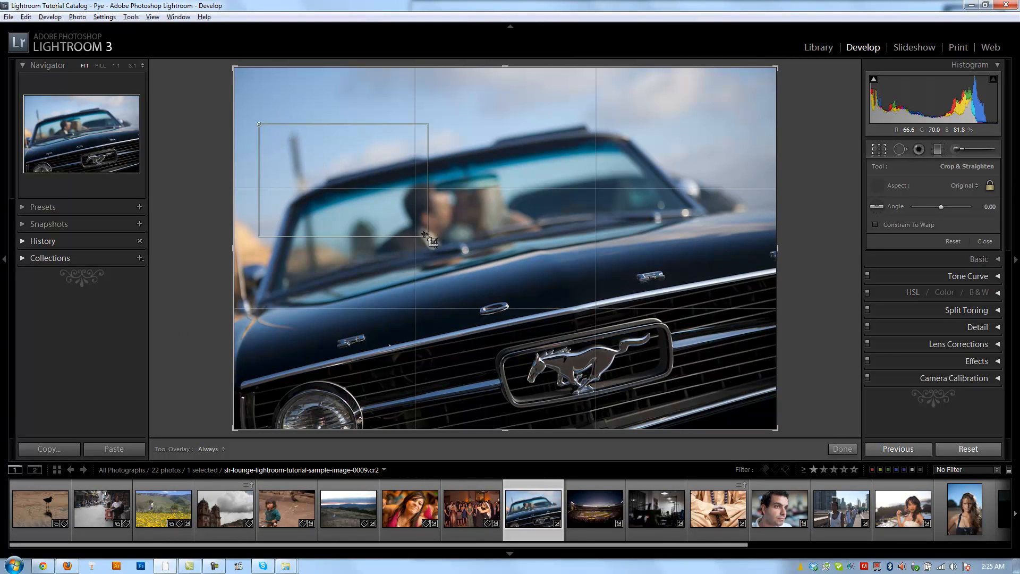
pyautogui.moveTo(428, 241); pyautogui.dragTo(673, 401)
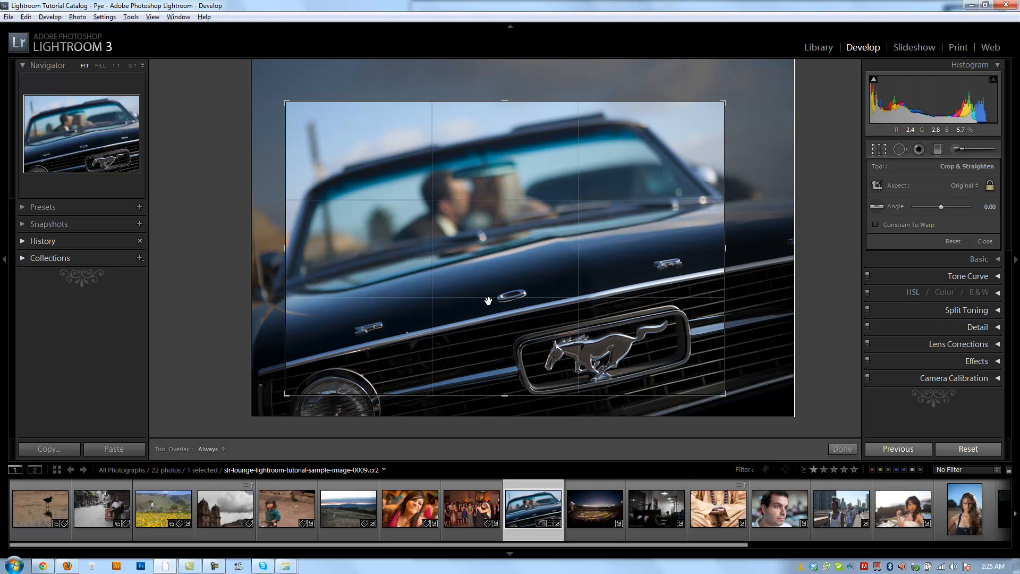
pyautogui.click(842, 448)
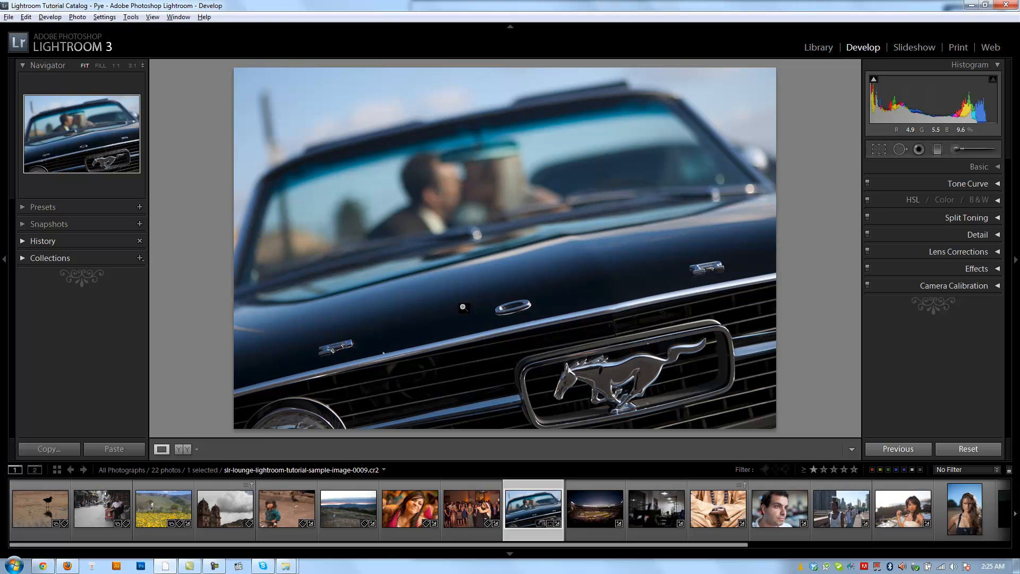
pyautogui.press('ctrl+z')
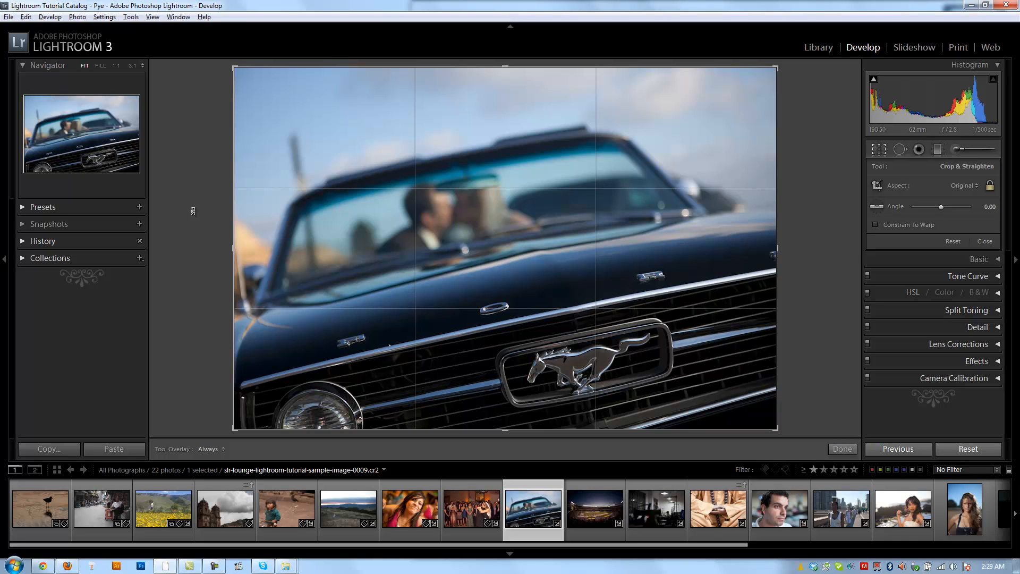
pyautogui.moveTo(161, 202)
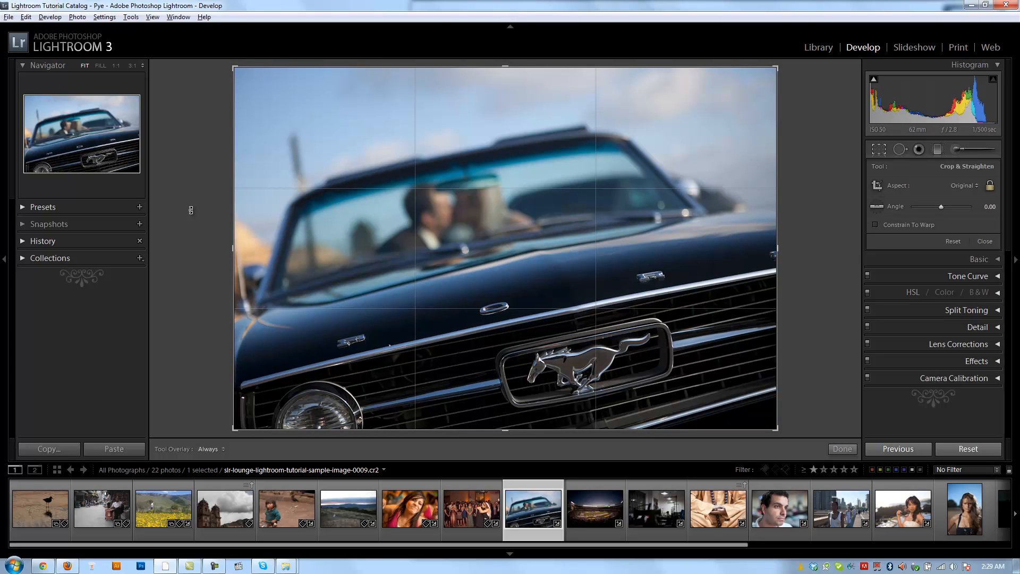
# Step: Rotate the crop with the Angle slider to about 12 degrees, apply it, then undo back to the overlay
pyautogui.moveTo(941, 206); pyautogui.dragTo(934, 206)
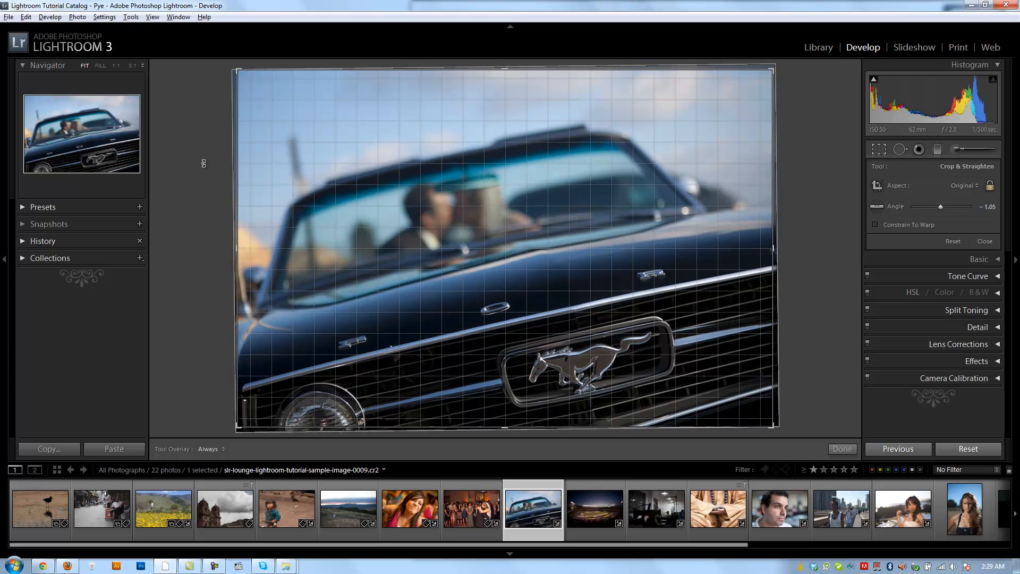
pyautogui.moveTo(941, 206); pyautogui.dragTo(935, 207)
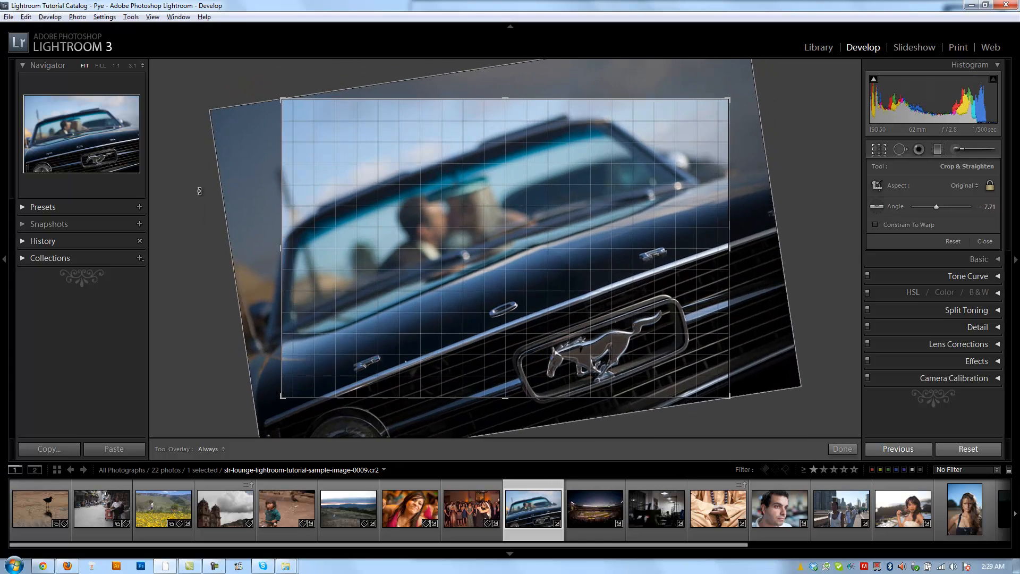
pyautogui.moveTo(938, 206); pyautogui.dragTo(947, 206)
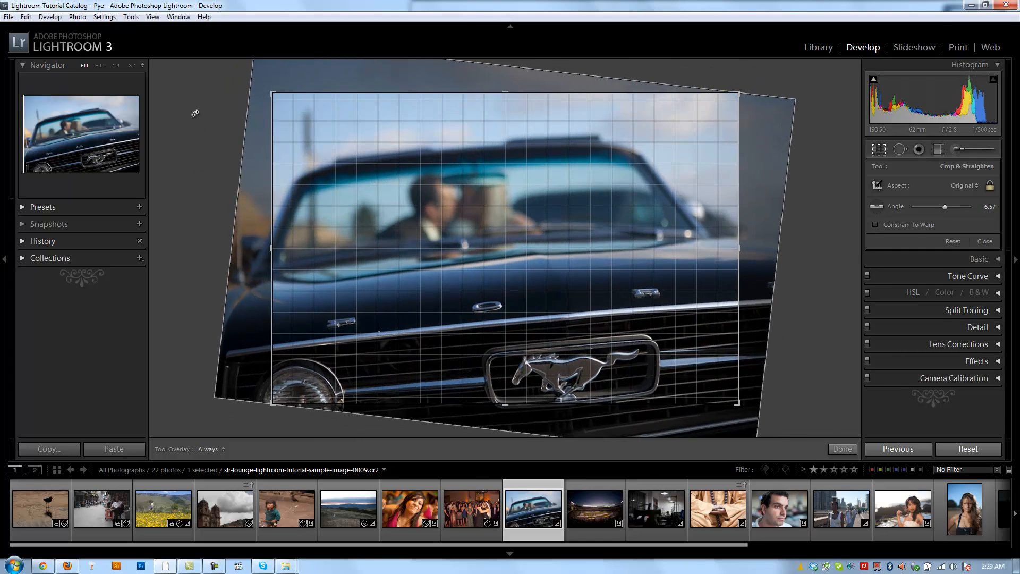
pyautogui.moveTo(944, 206); pyautogui.dragTo(948, 206)
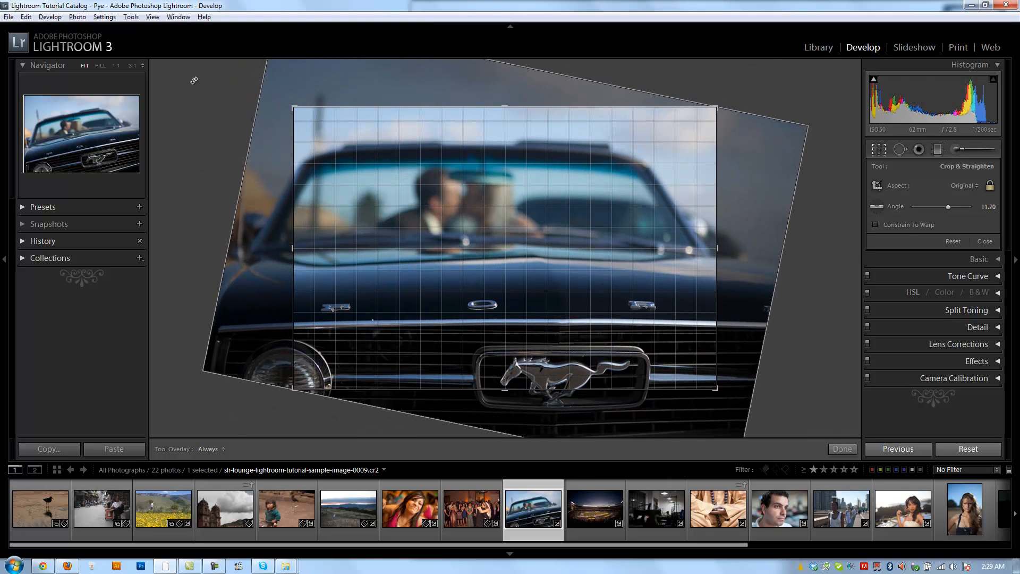
pyautogui.moveTo(949, 206); pyautogui.dragTo(952, 207)
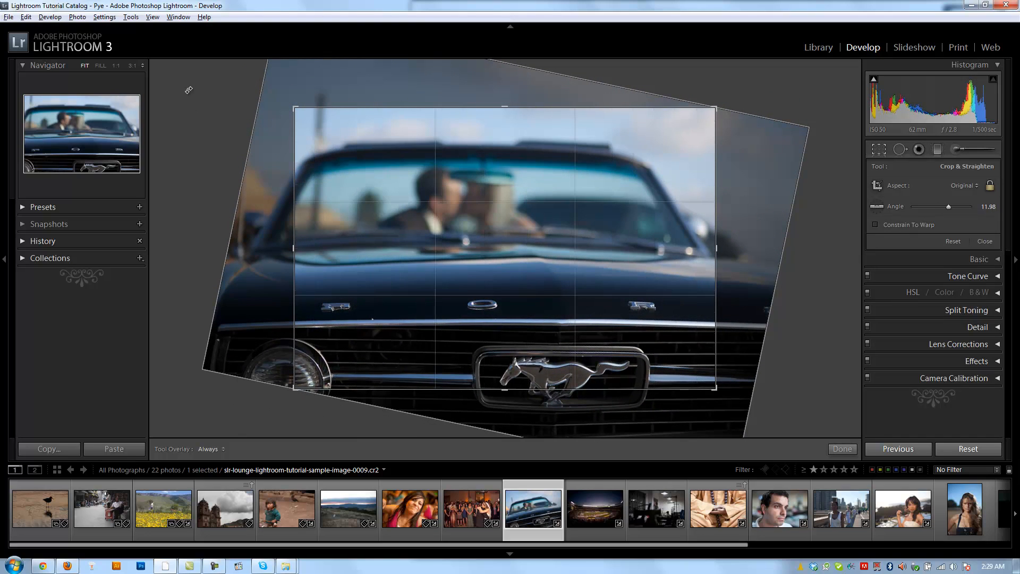
pyautogui.click(842, 448)
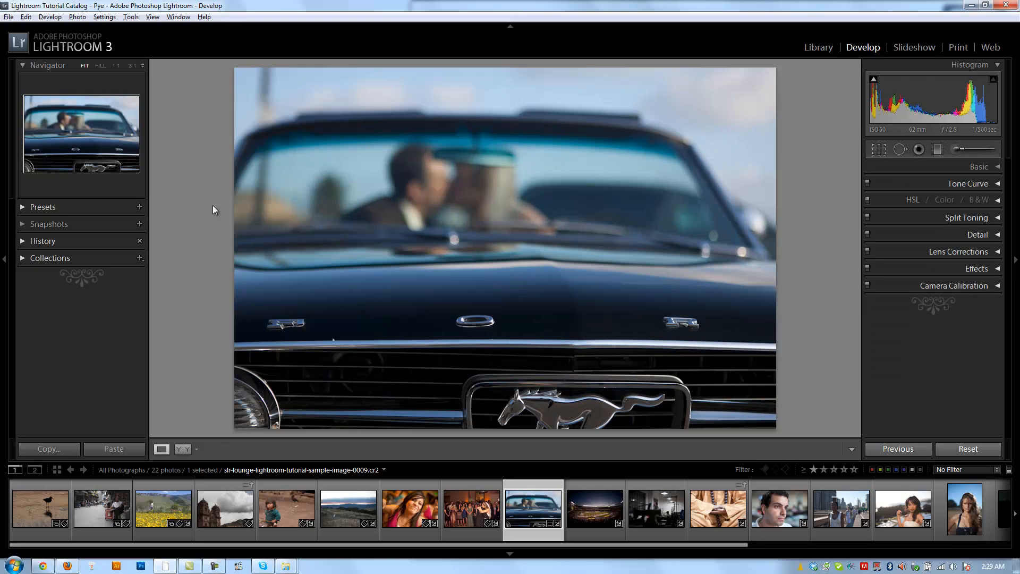
pyautogui.press('ctrl+z')
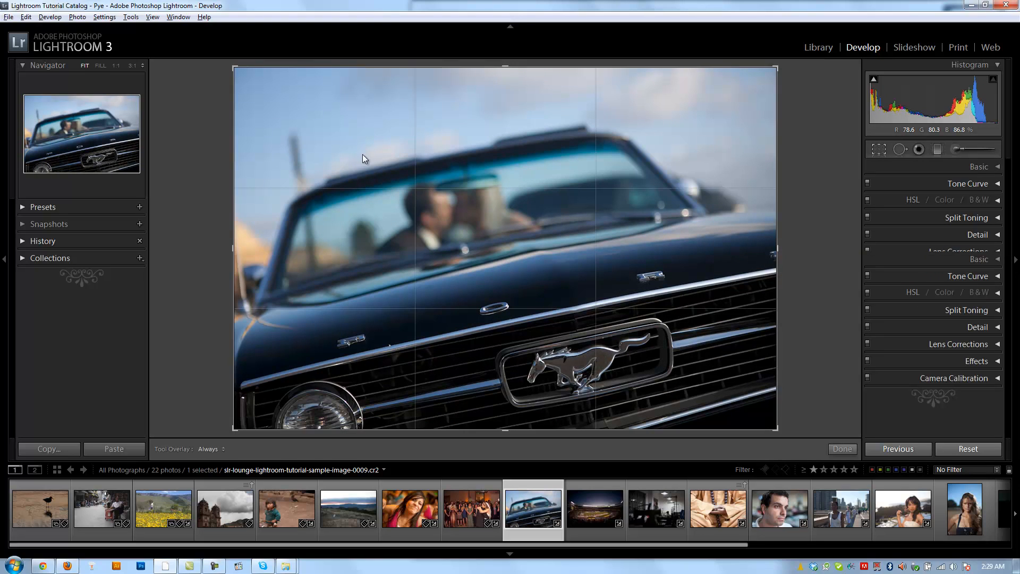
# Step: Reshape the crop freely into a small wide frame around the kissing couple in the windshield
pyautogui.click(878, 149)
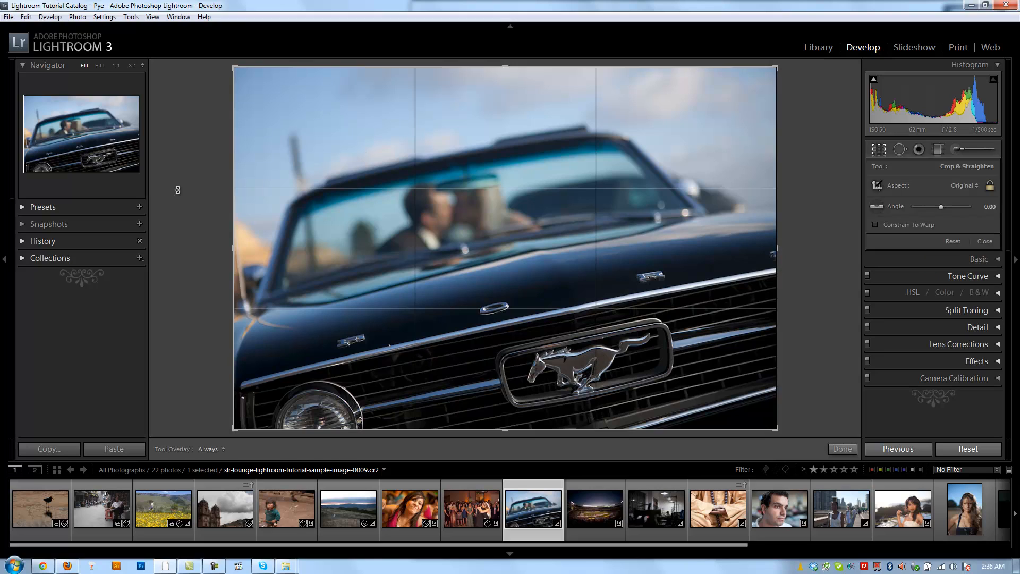
pyautogui.moveTo(574, 199)
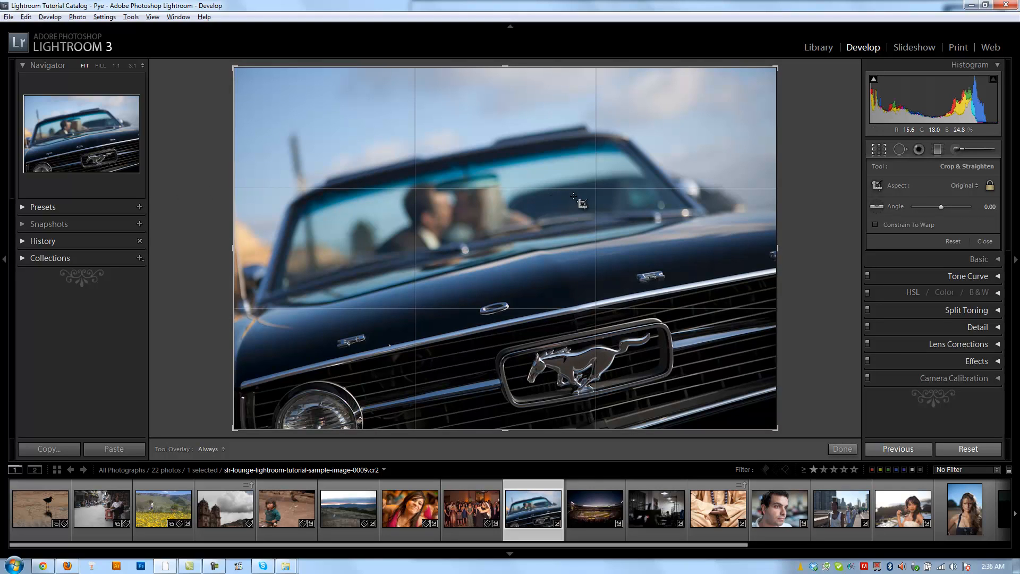
pyautogui.moveTo(720, 244)
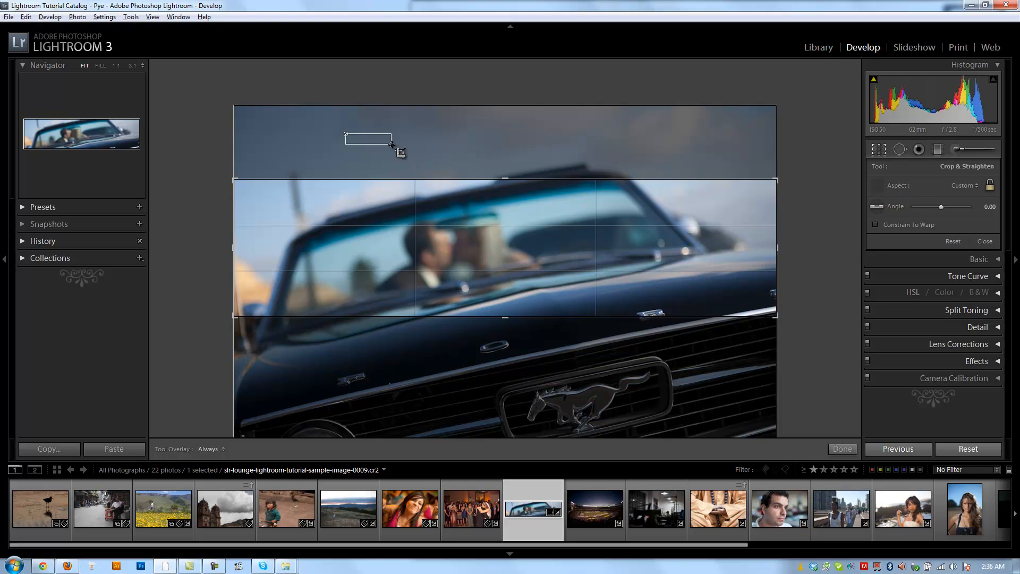
pyautogui.moveTo(396, 150); pyautogui.dragTo(693, 245)
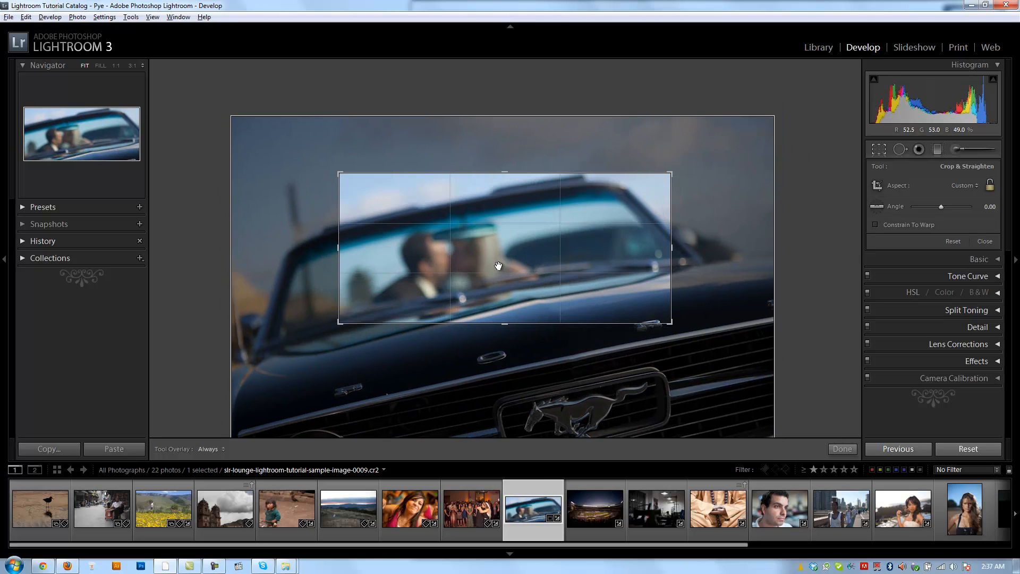
pyautogui.moveTo(639, 264)
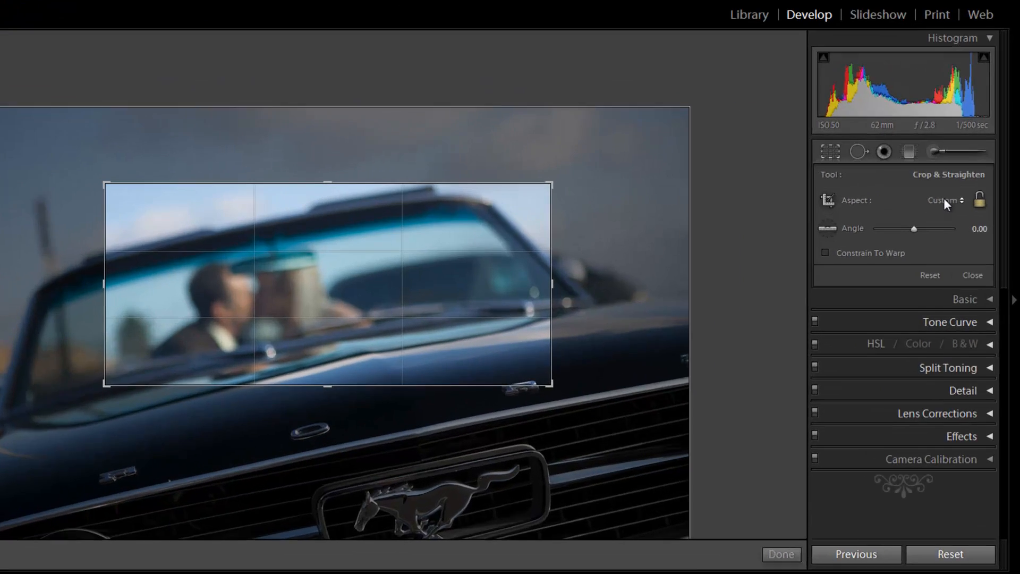
# Step: Set the crop aspect to Original, then to 4 x 5 / 8 x 10 and reposition the photo inside it
pyautogui.click(943, 199)
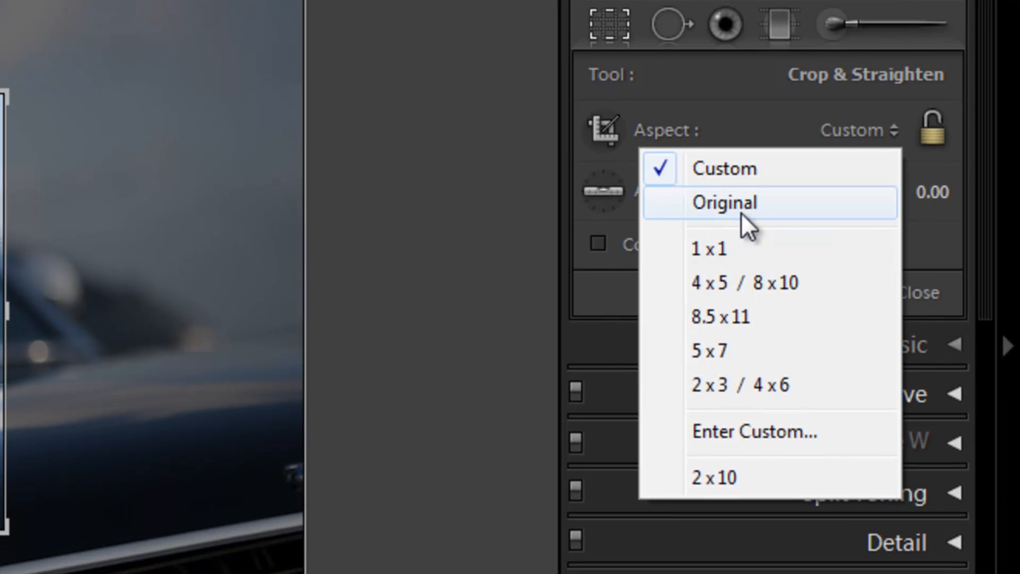
pyautogui.click(722, 202)
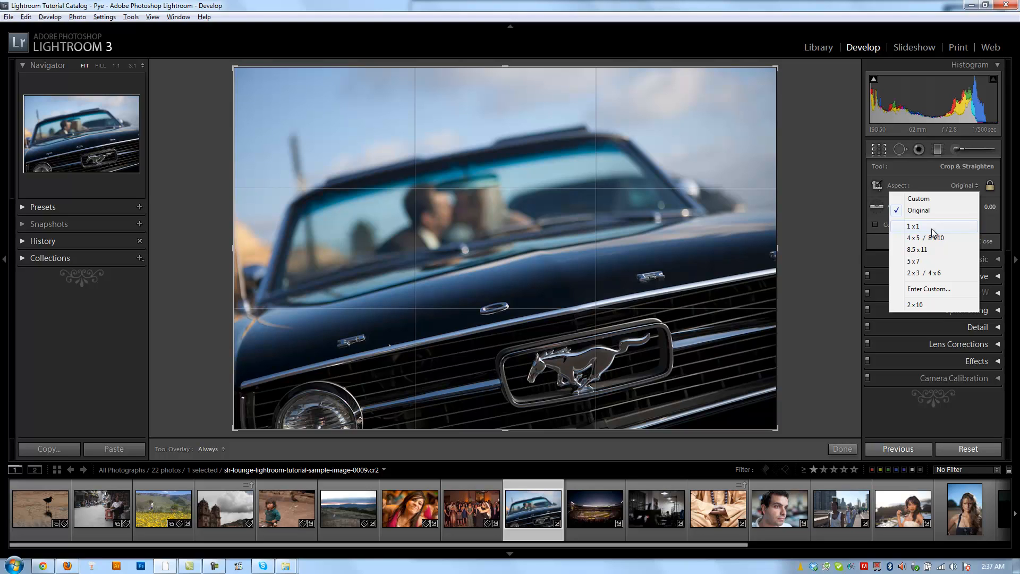
pyautogui.moveTo(931, 253)
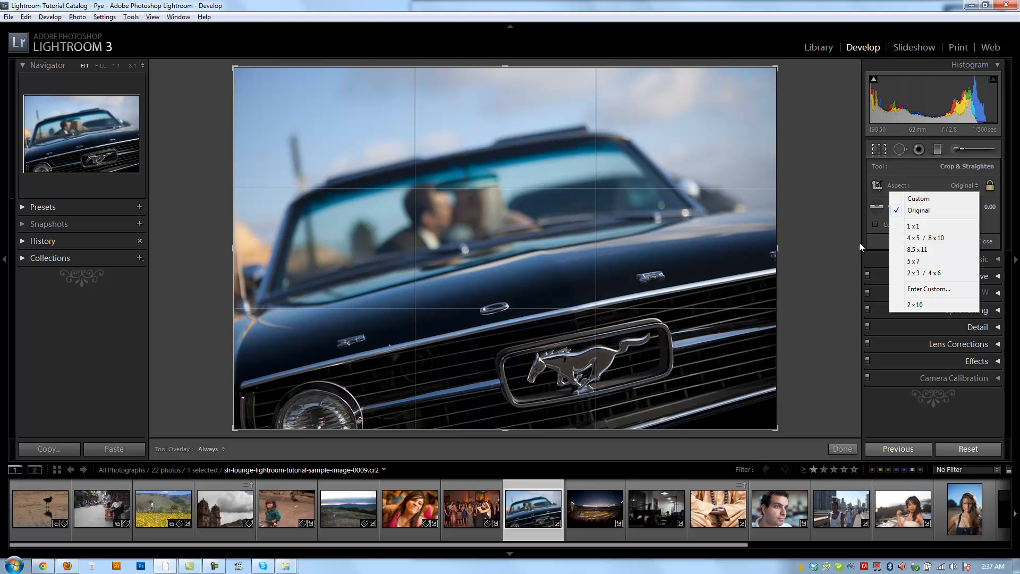
pyautogui.moveTo(927, 237)
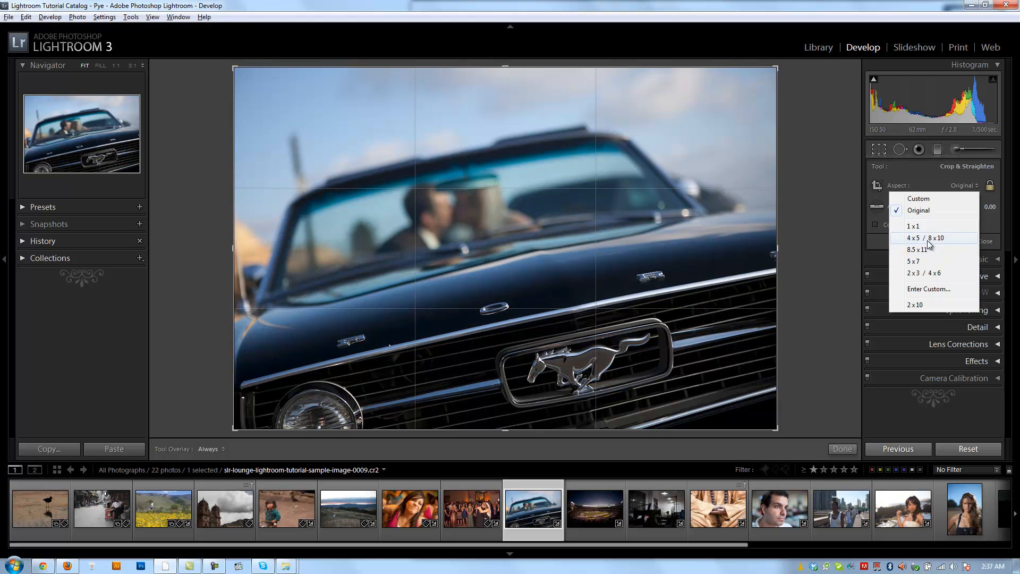
pyautogui.click(923, 237)
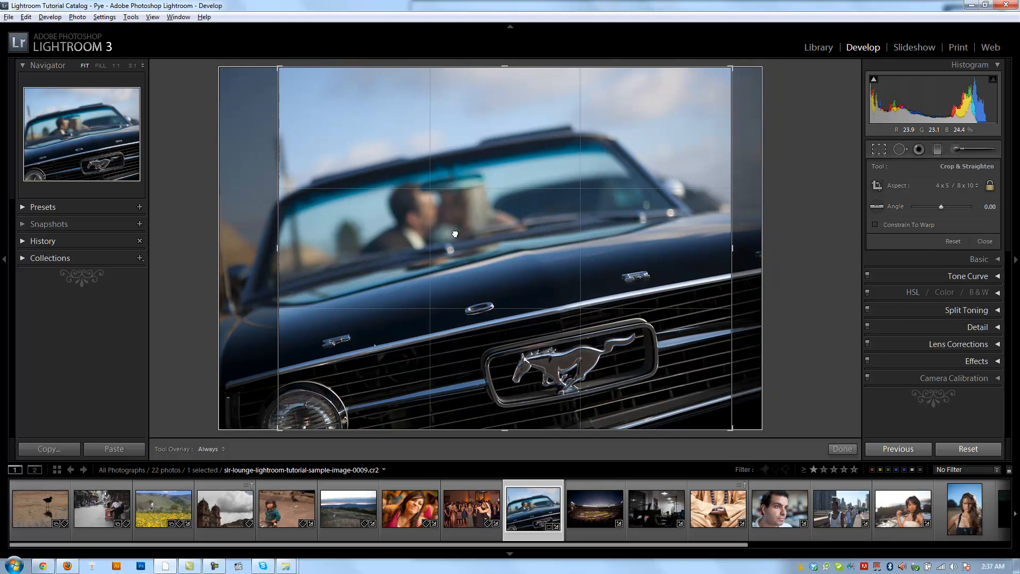
pyautogui.moveTo(455, 233); pyautogui.dragTo(459, 244)
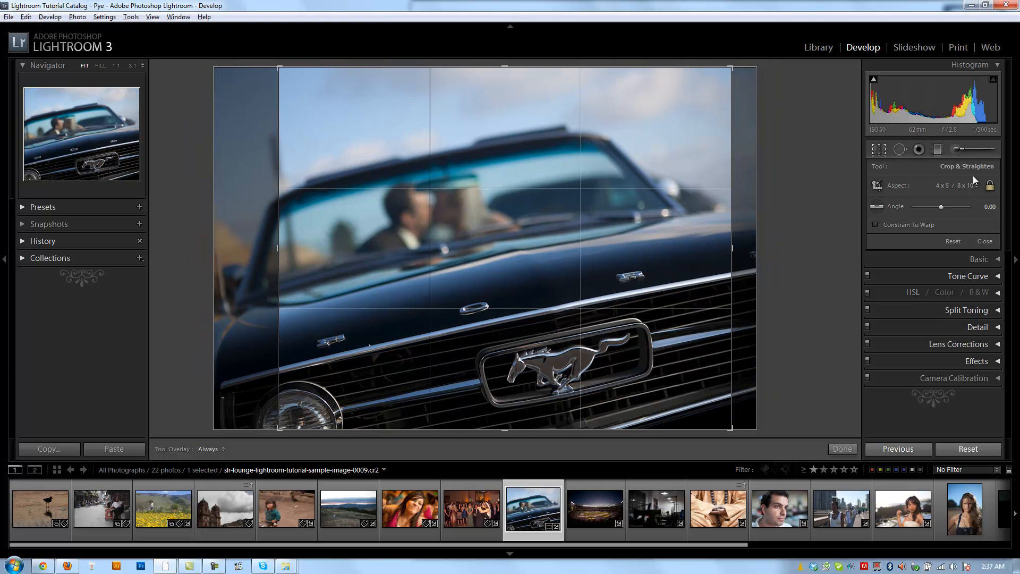
pyautogui.click(970, 185)
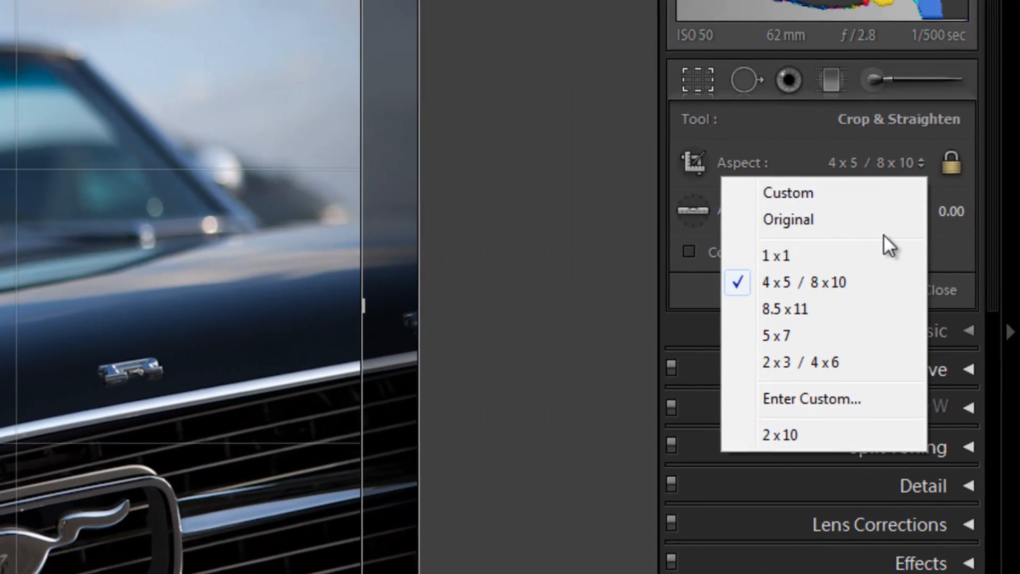
# Step: Enter a custom crop aspect ratio of 3.000 via Enter Custom
pyautogui.click(811, 399)
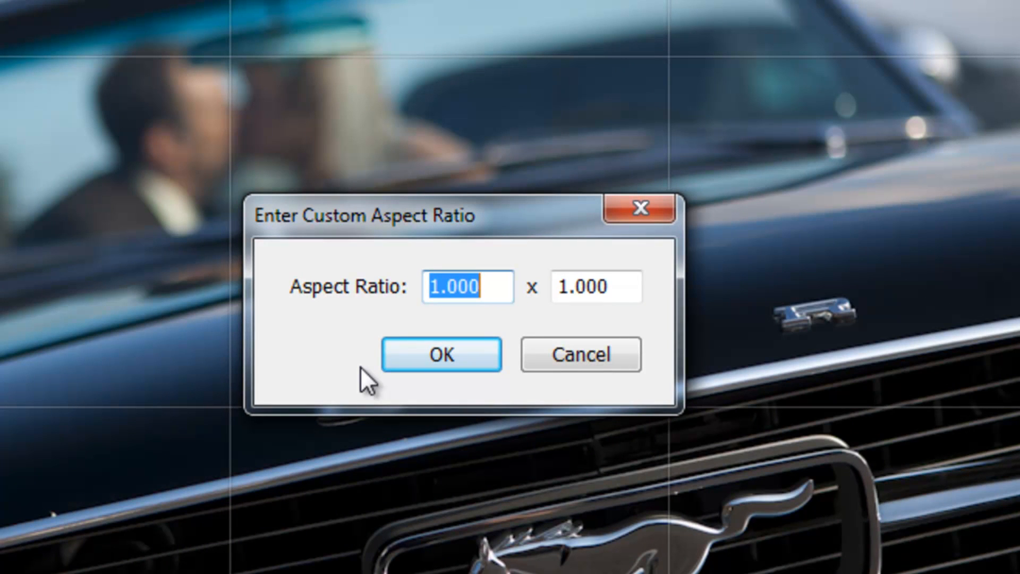
pyautogui.write('3.000')
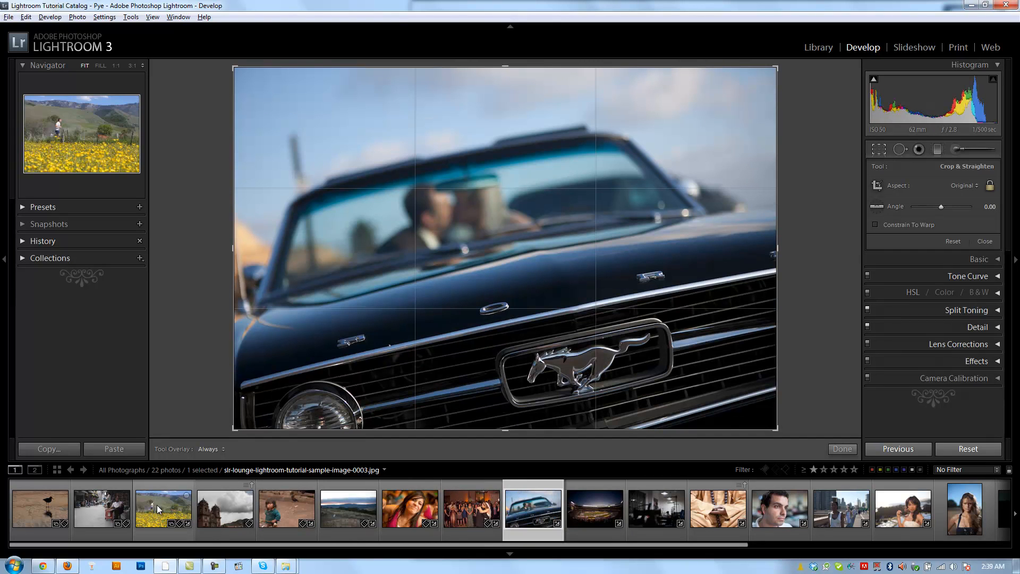
# Step: Switch to the yellow flower field photo and nudge its rotation slightly
pyautogui.click(164, 509)
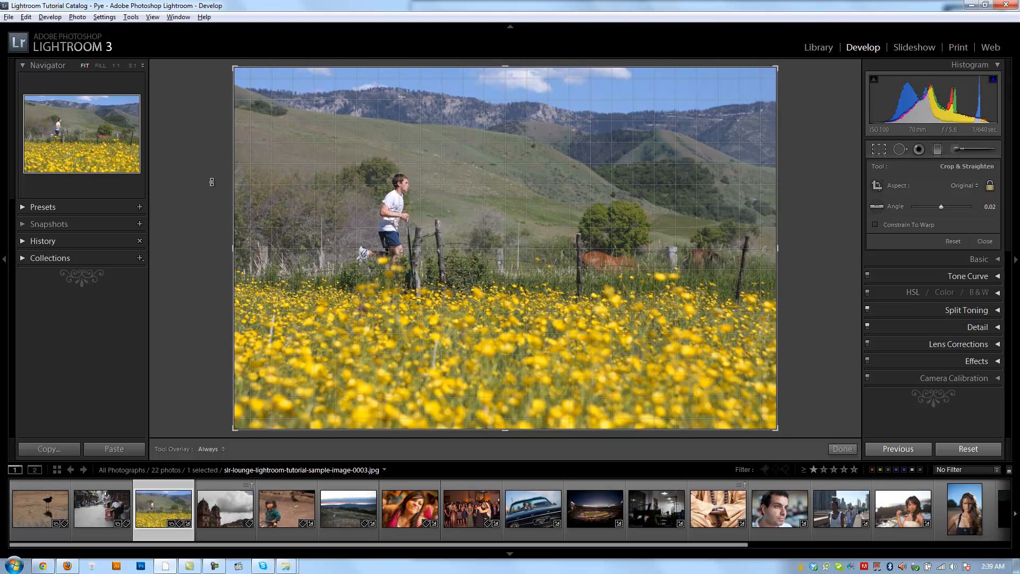
pyautogui.moveTo(941, 206); pyautogui.dragTo(957, 206)
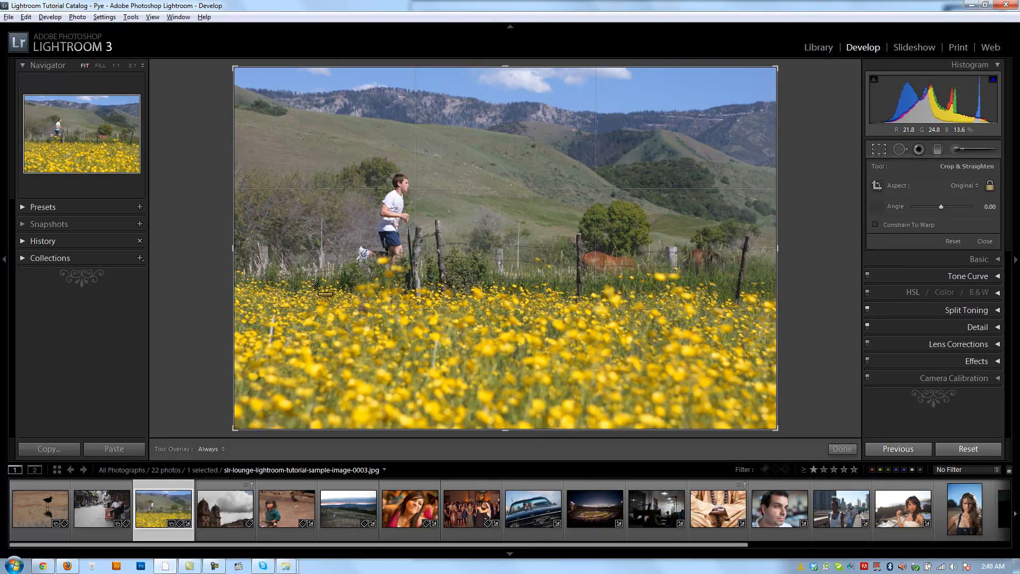
# Step: Trace a Straighten line along the fence to level the photo about 1.1 degrees
pyautogui.moveTo(316, 285); pyautogui.dragTo(678, 295)
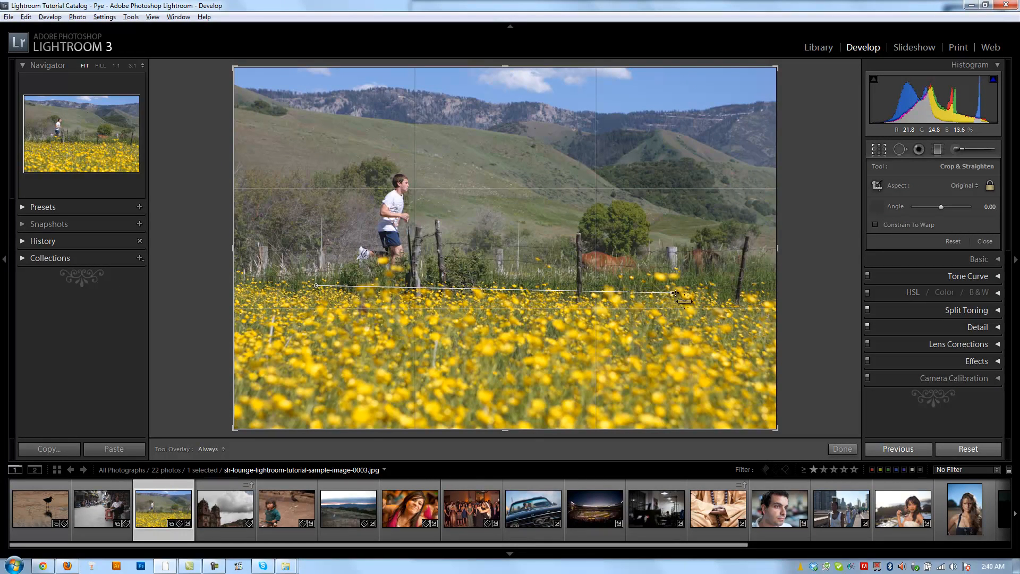
pyautogui.moveTo(677, 295); pyautogui.dragTo(692, 297)
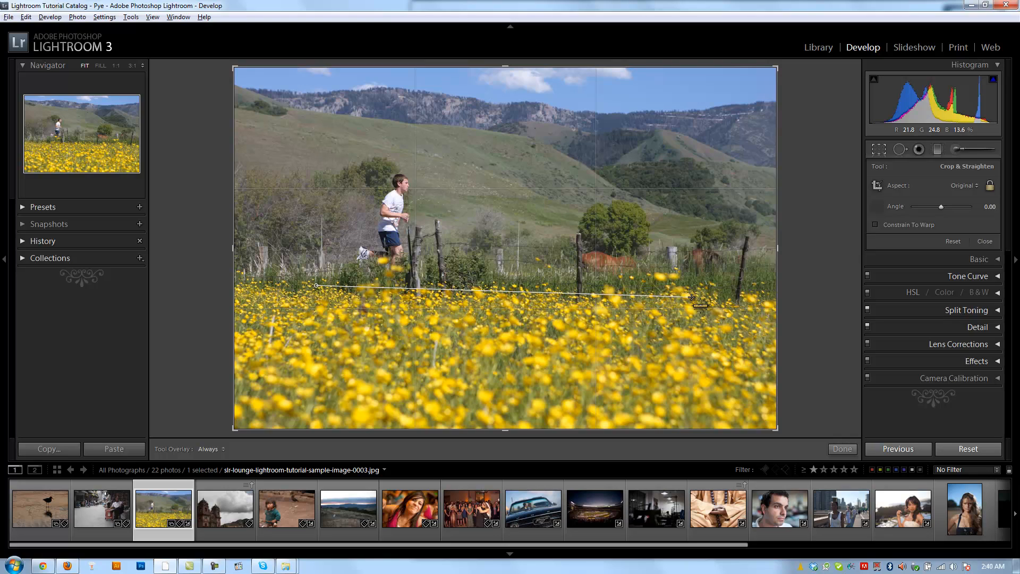
pyautogui.moveTo(692, 298); pyautogui.dragTo(705, 292)
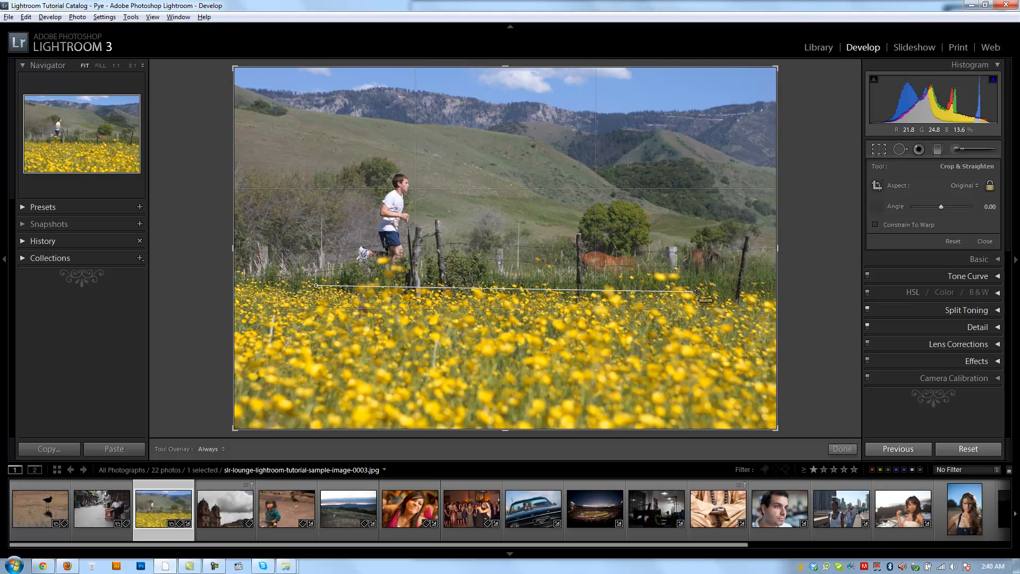
pyautogui.moveTo(706, 294); pyautogui.dragTo(706, 301)
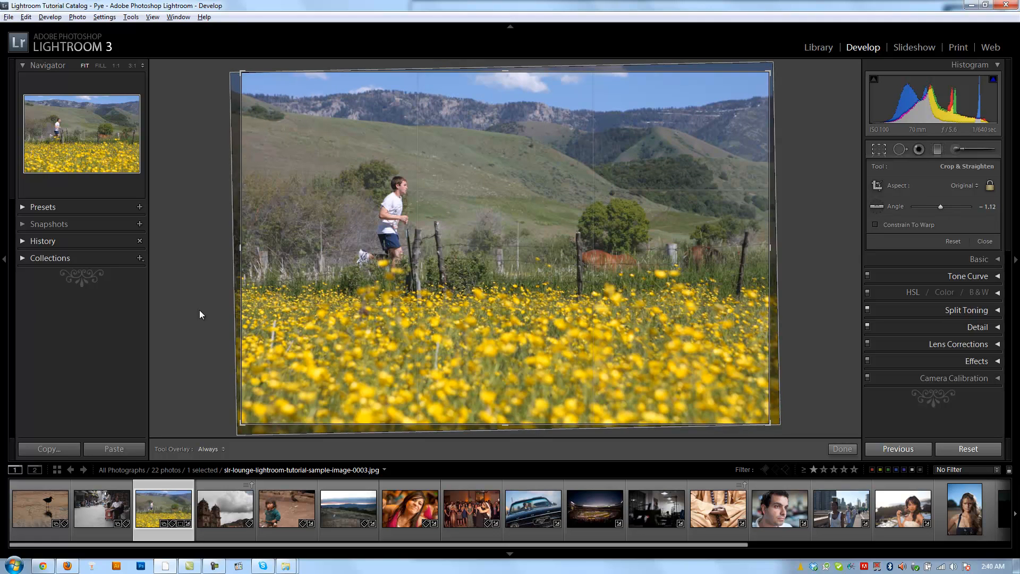
pyautogui.moveTo(344, 297)
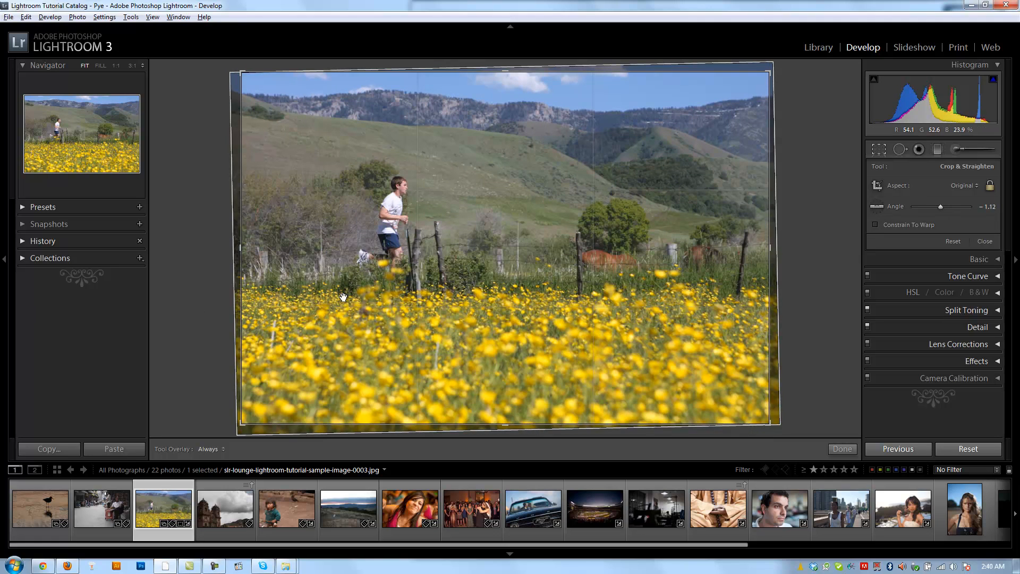
pyautogui.moveTo(592, 309)
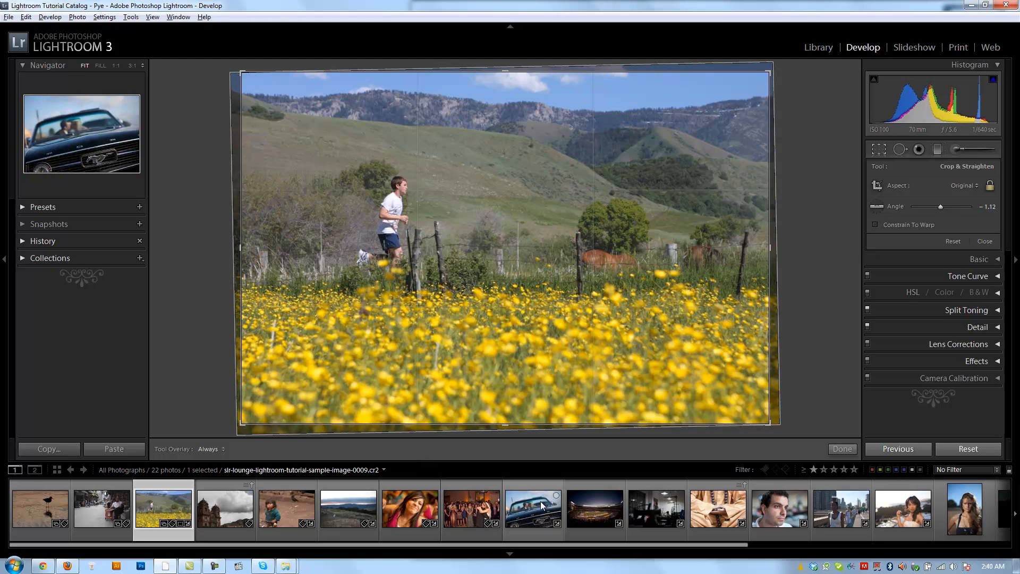
# Step: Return to the Mustang photo and reset its 11.99° straightening angle to a level full-frame crop
pyautogui.click(532, 509)
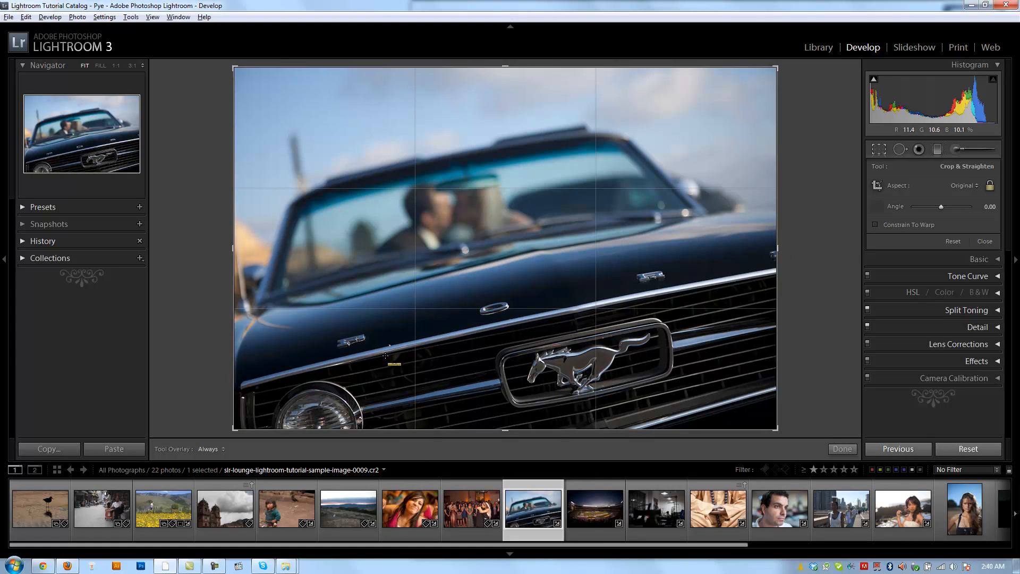
pyautogui.moveTo(343, 360); pyautogui.dragTo(509, 327)
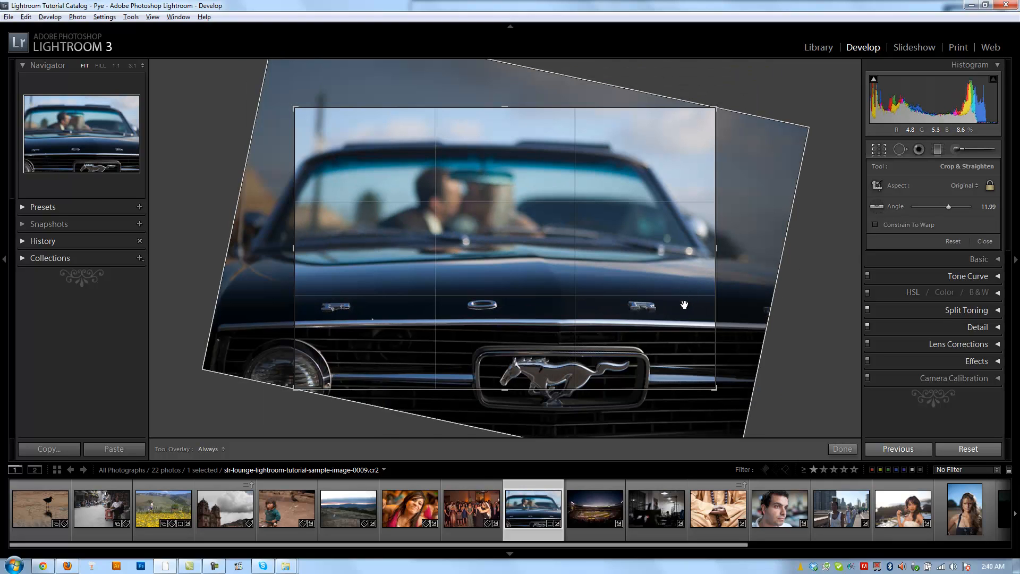
pyautogui.click(842, 449)
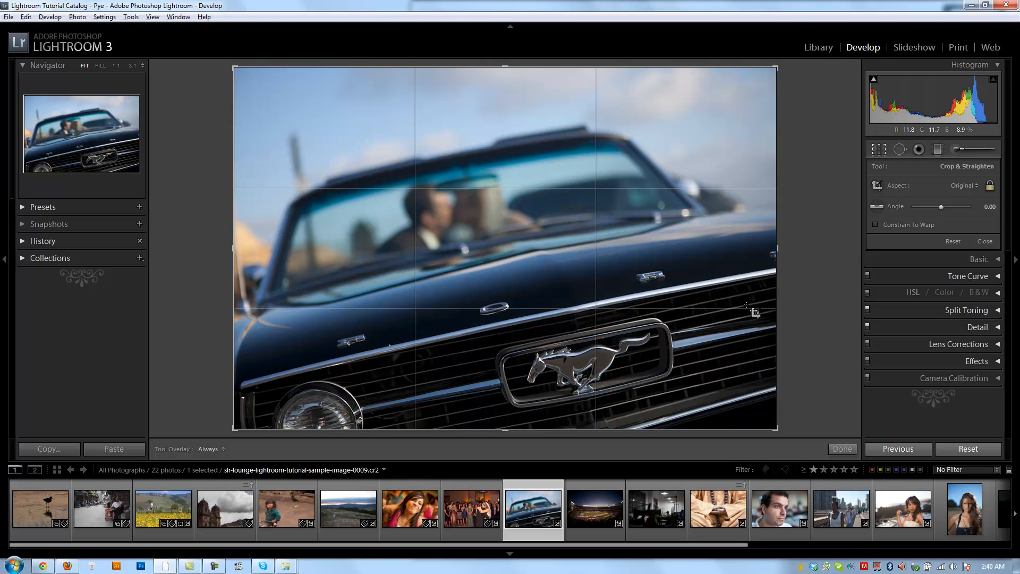
pyautogui.moveTo(349, 338)
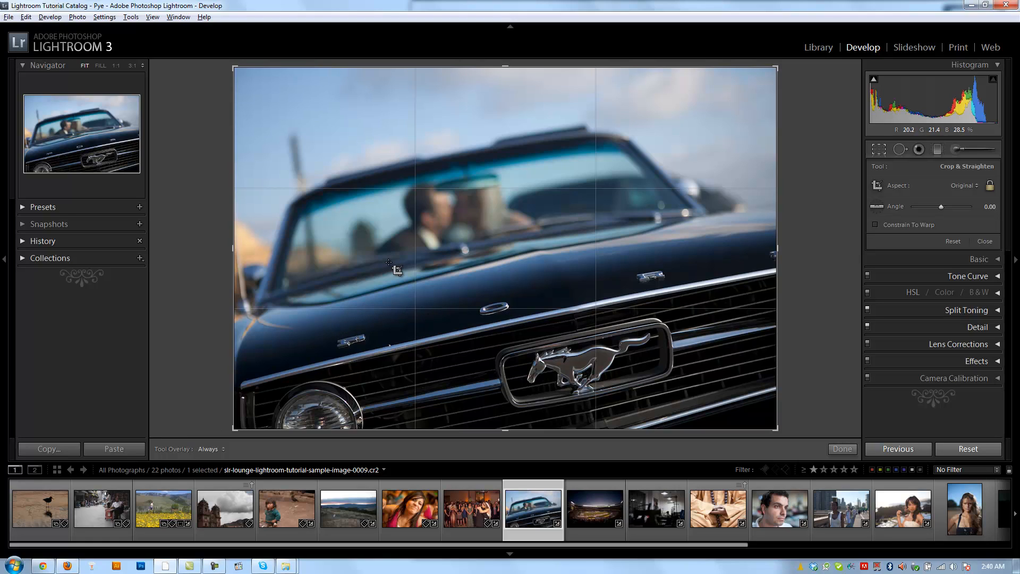
pyautogui.moveTo(420, 190)
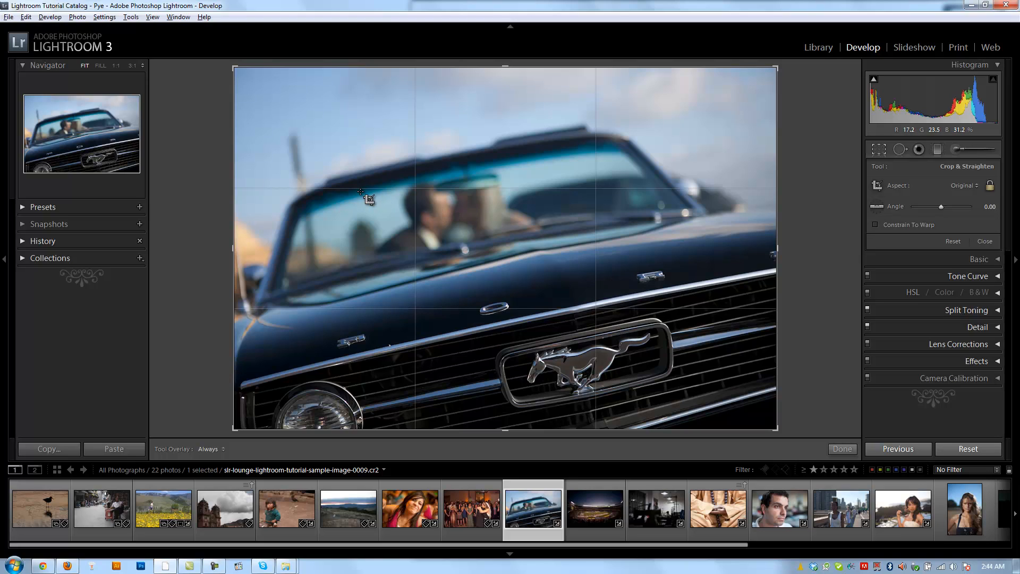
pyautogui.moveTo(387, 221)
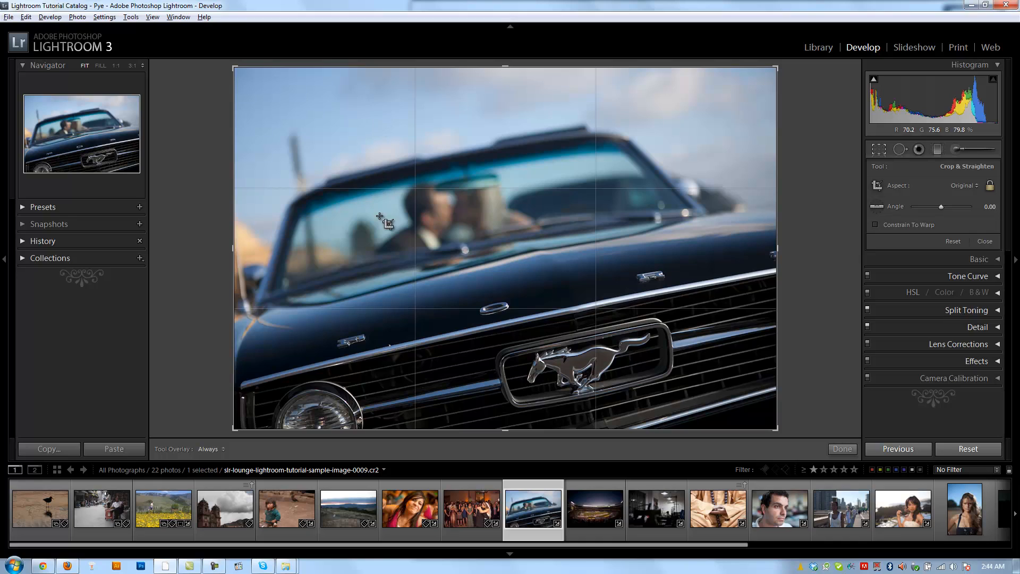
pyautogui.moveTo(404, 159)
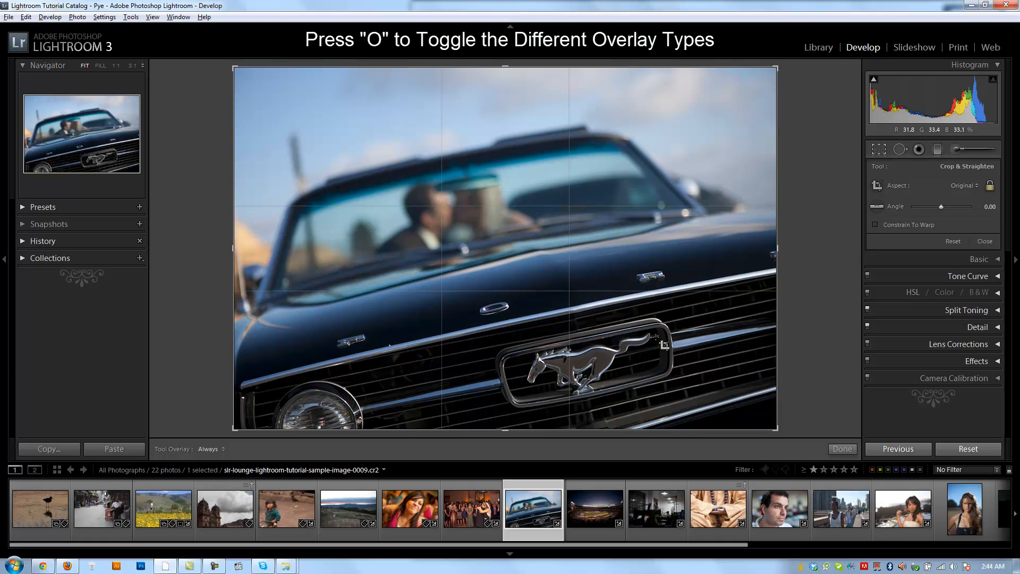
# Step: Cycle the crop guide with O from the thirds grid to the triangle overlay
pyautogui.press('o')
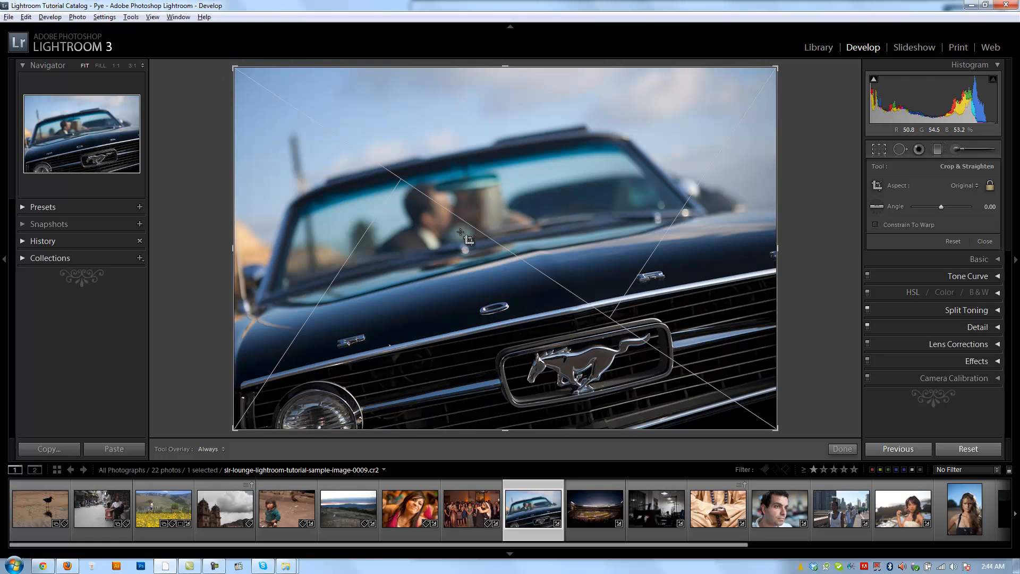
pyautogui.moveTo(478, 223)
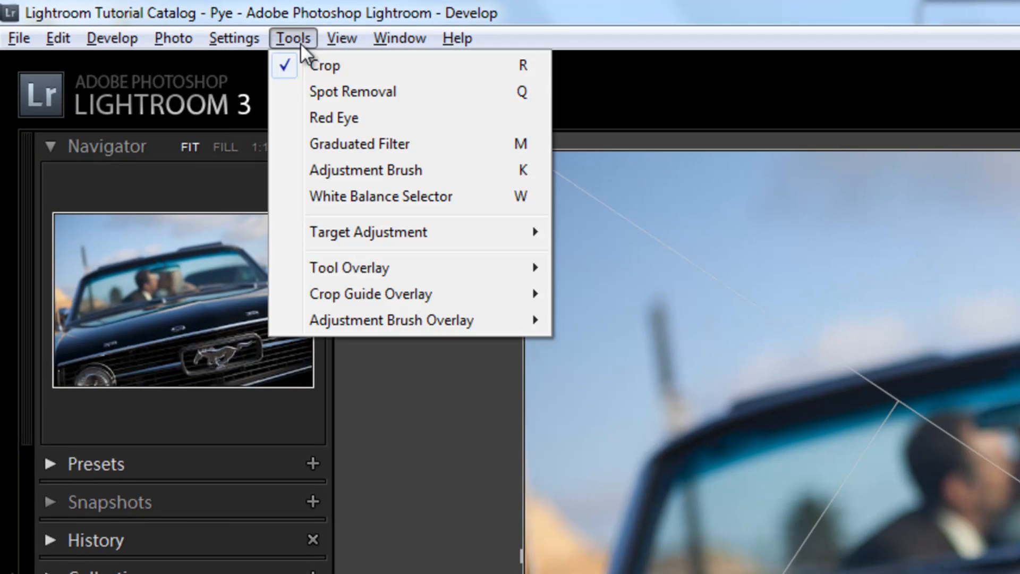
pyautogui.moveTo(371, 293)
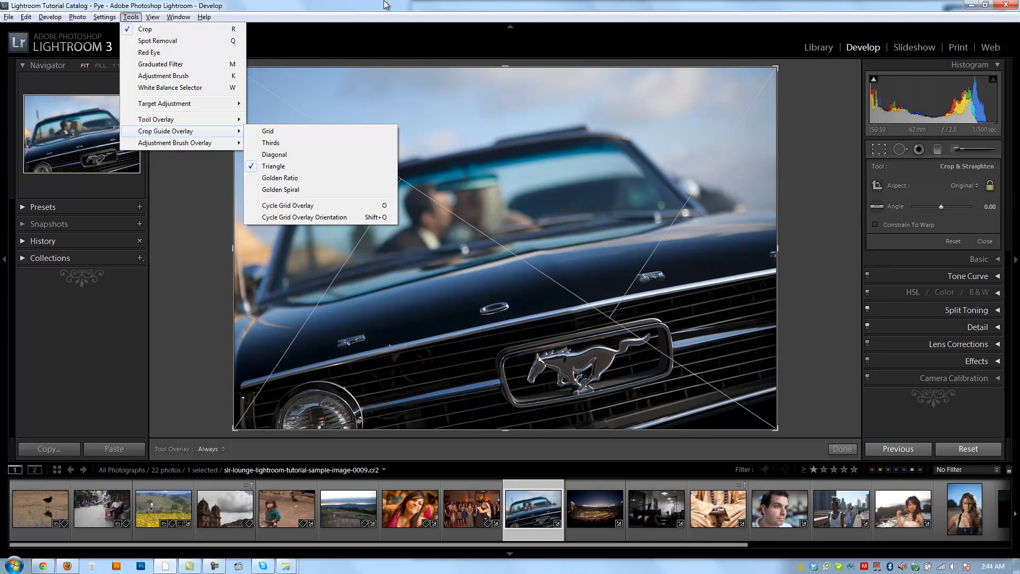
# Step: Use Tools > Crop Guide Overlay to cycle the grid orientation and return to the Thirds overlay
pyautogui.click(268, 131)
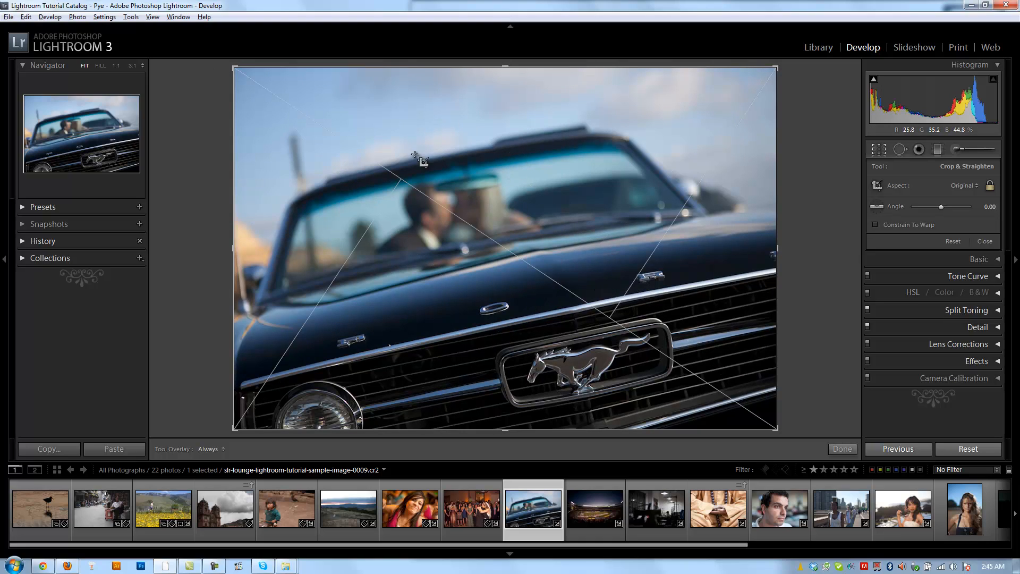
pyautogui.click(129, 16)
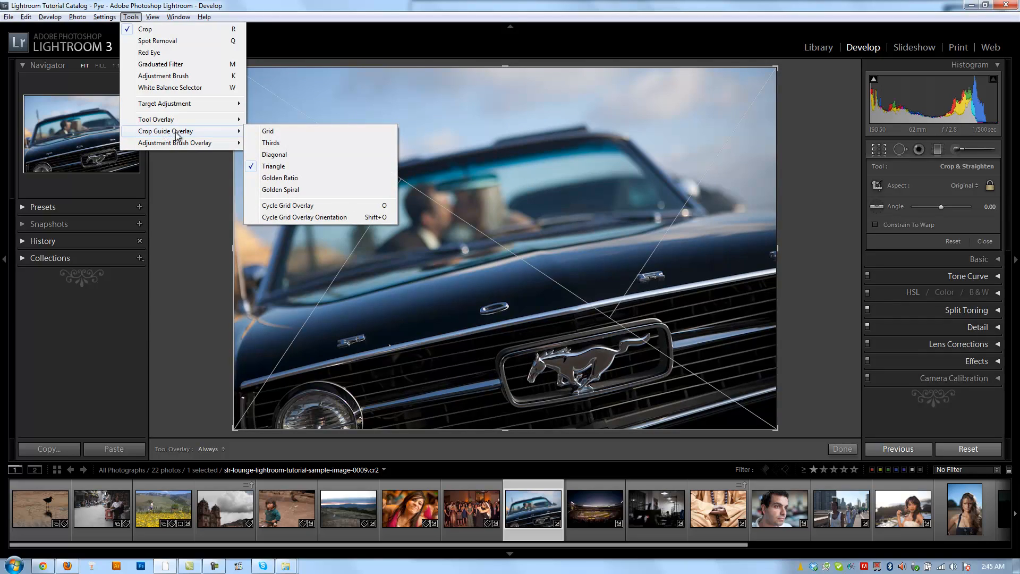
pyautogui.moveTo(293, 217)
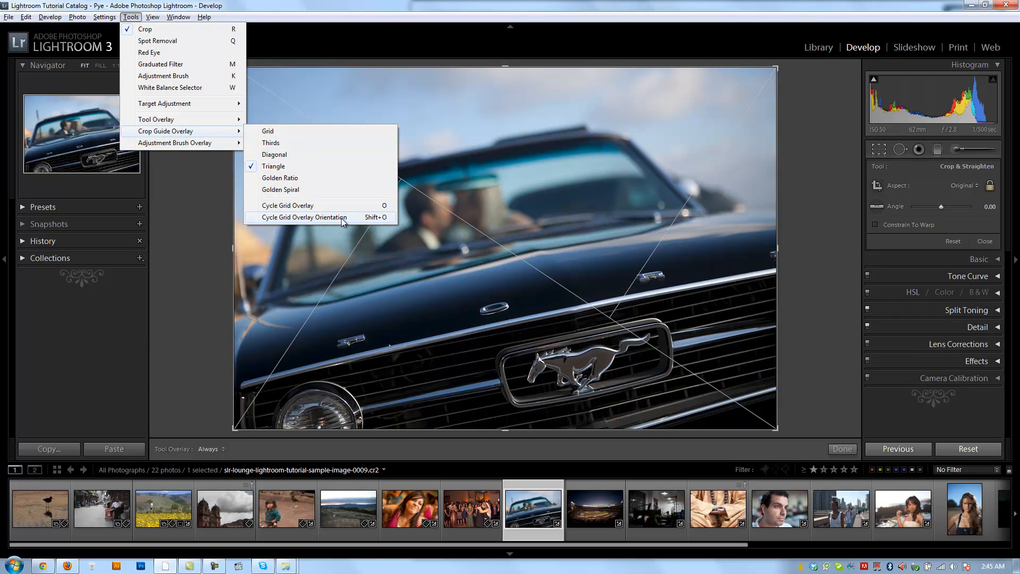
pyautogui.click(302, 216)
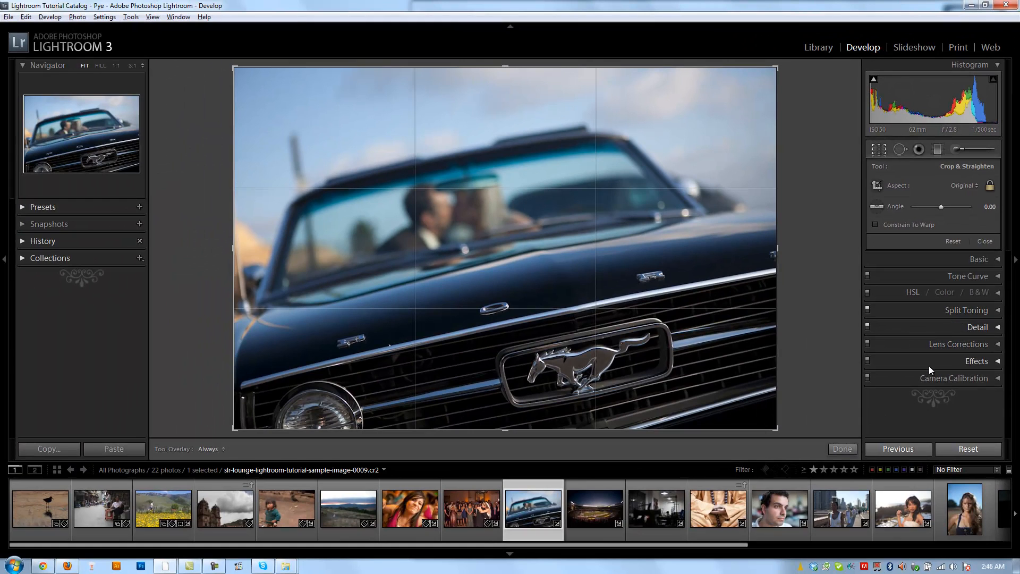
# Step: Under Manual lens corrections, set Distortion to +10 and Vertical perspective to −10
pyautogui.click(595, 509)
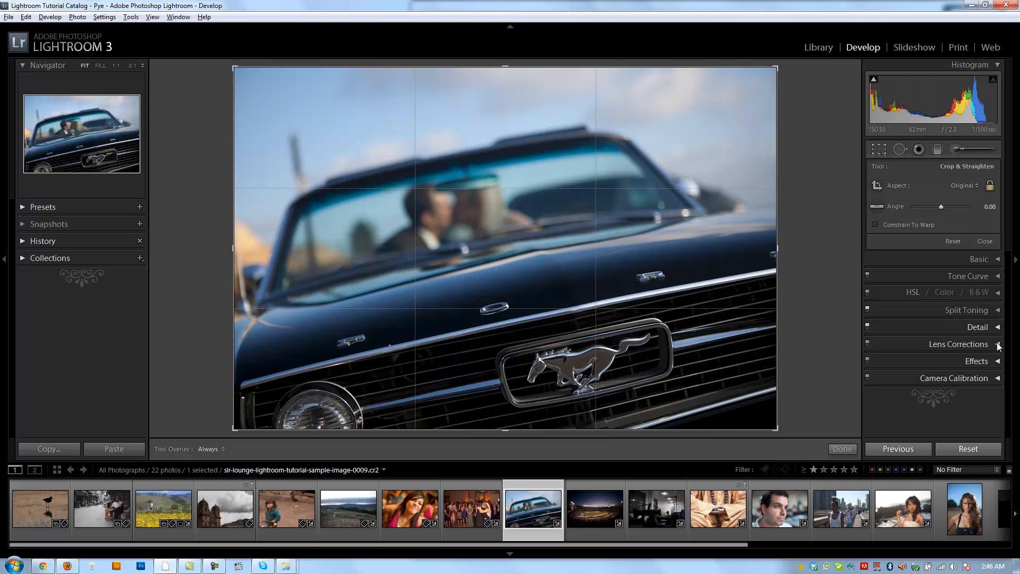
pyautogui.click(961, 343)
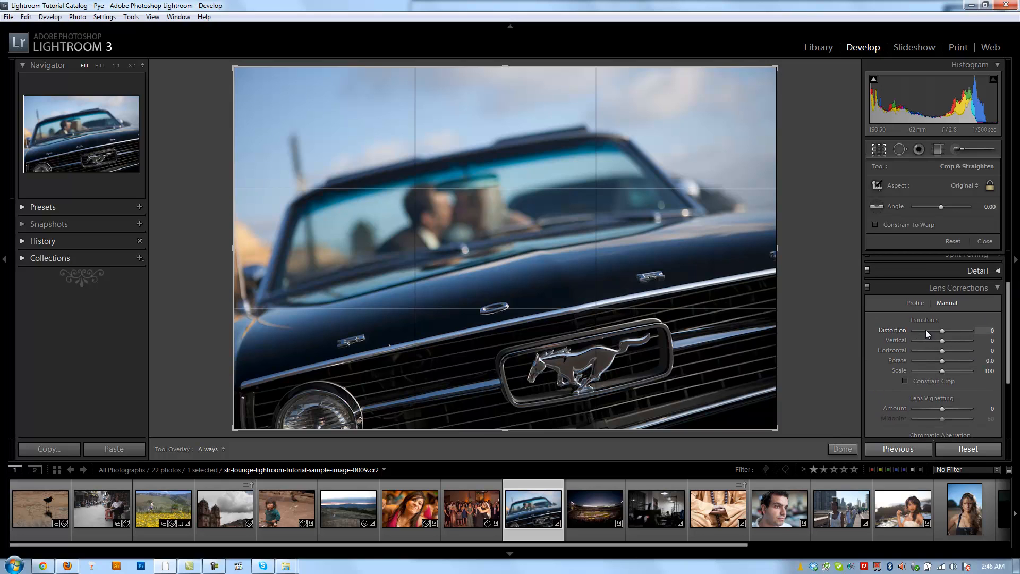
pyautogui.moveTo(943, 329); pyautogui.dragTo(937, 330)
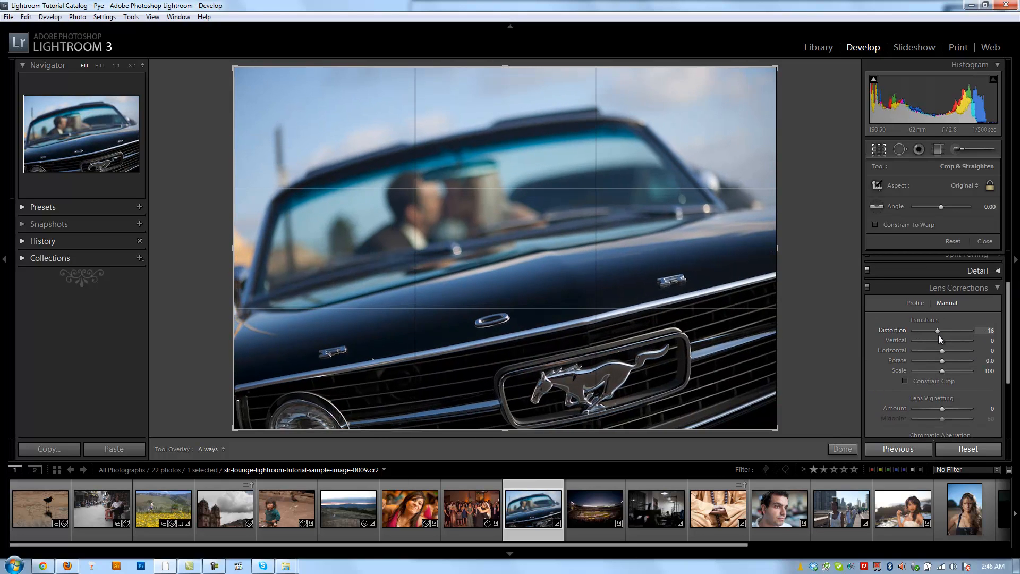
pyautogui.moveTo(938, 330); pyautogui.dragTo(965, 330)
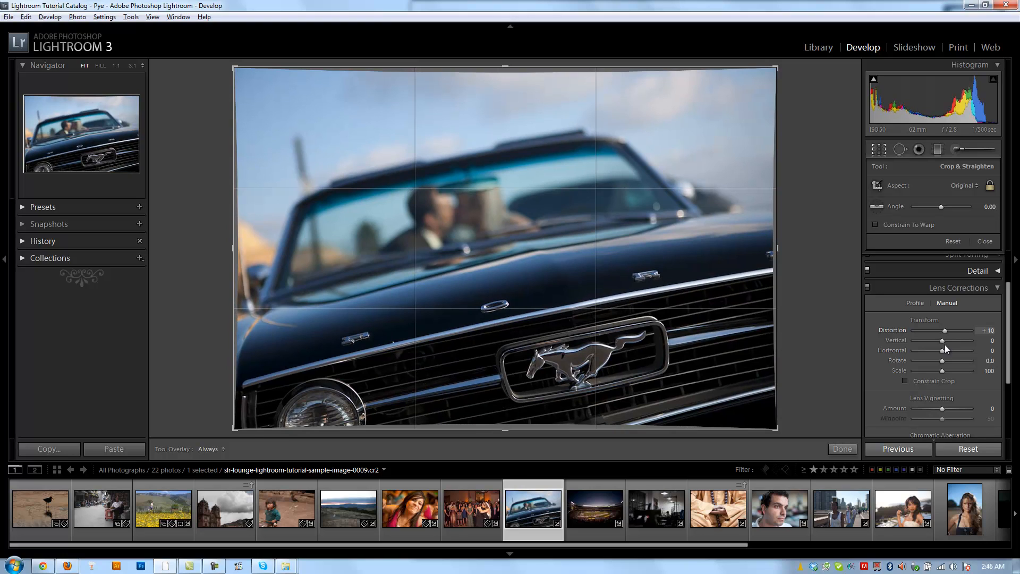
pyautogui.moveTo(942, 340); pyautogui.dragTo(957, 340)
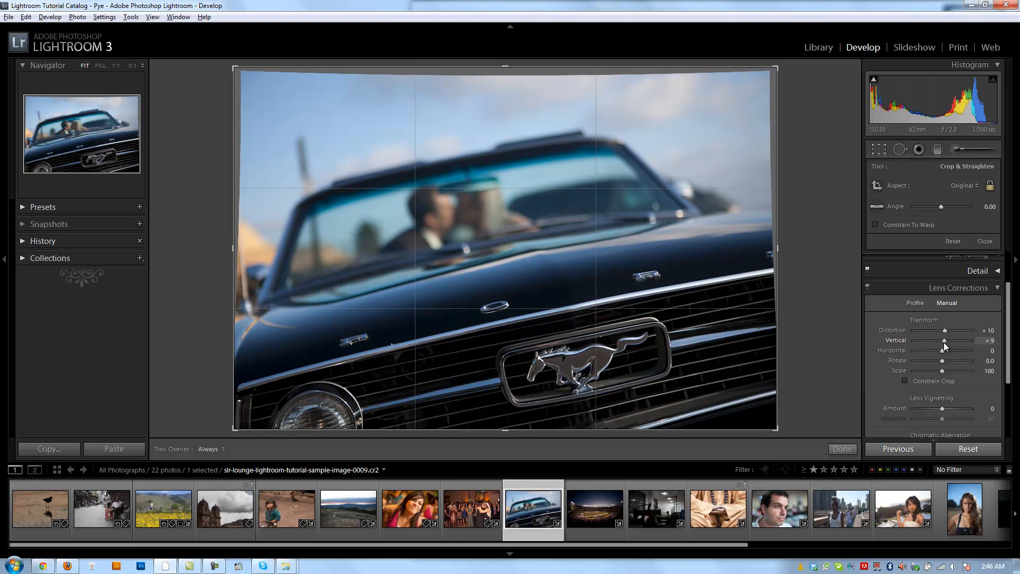
pyautogui.moveTo(956, 341); pyautogui.dragTo(941, 342)
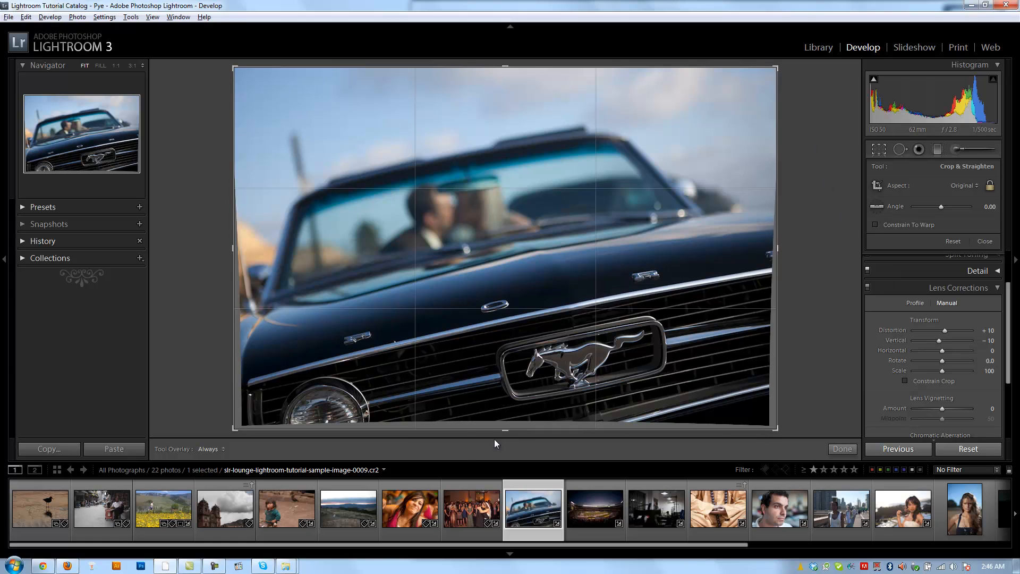
pyautogui.moveTo(380, 459)
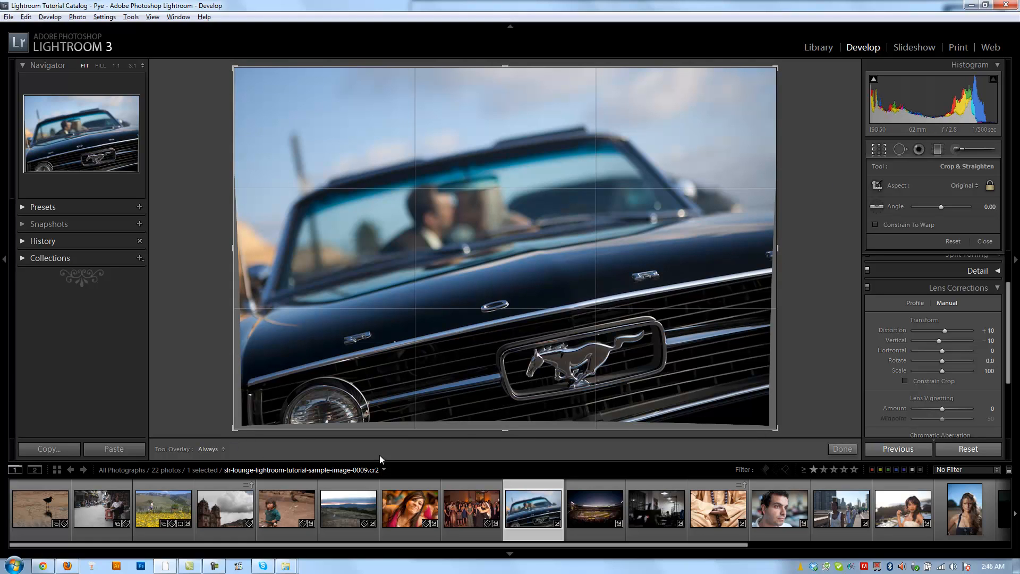
pyautogui.moveTo(705, 415)
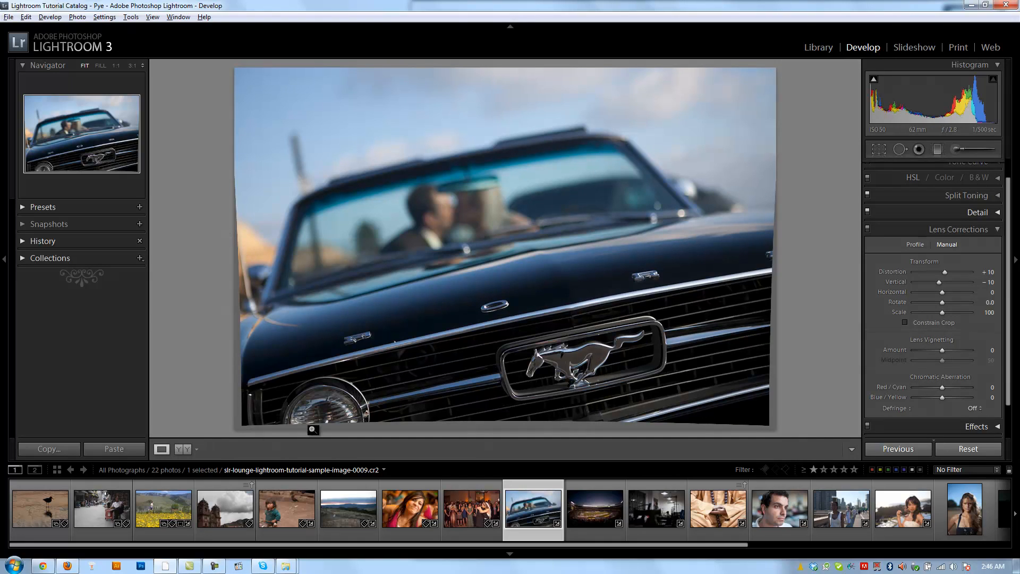
pyautogui.moveTo(747, 358)
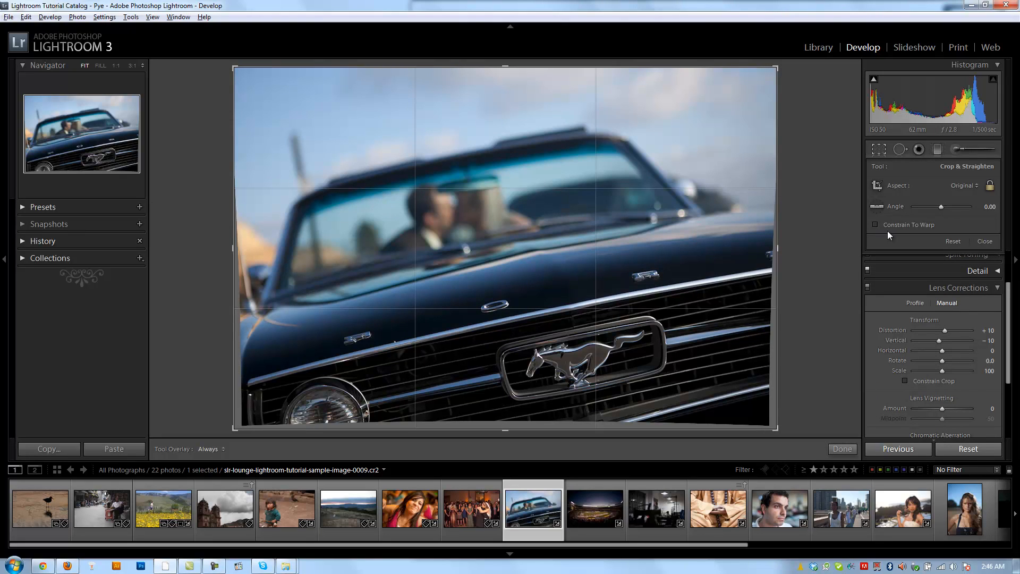
# Step: Enable Constrain To Warp so the crop box trims the gray warped edges
pyautogui.click(877, 224)
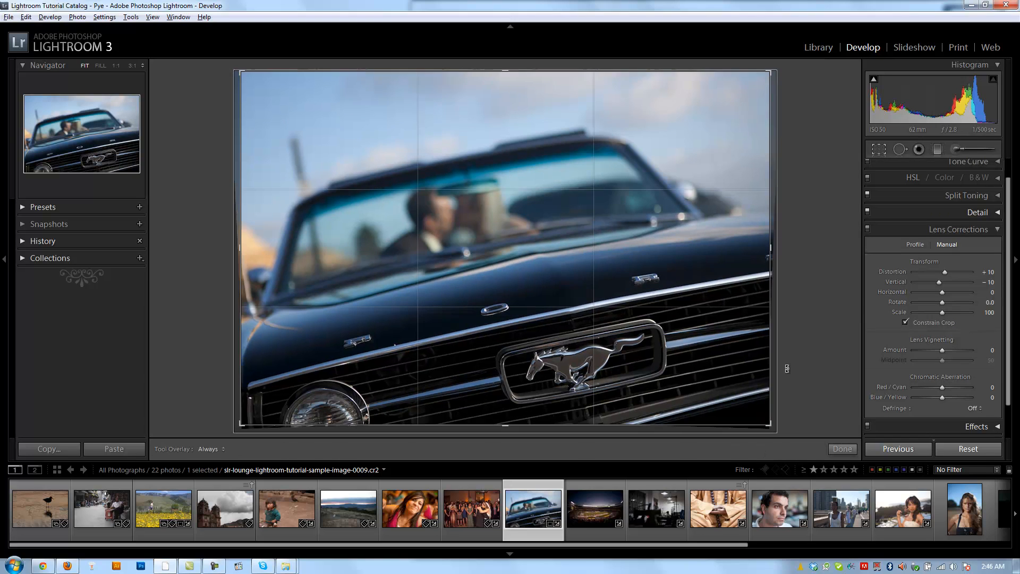
pyautogui.click(878, 149)
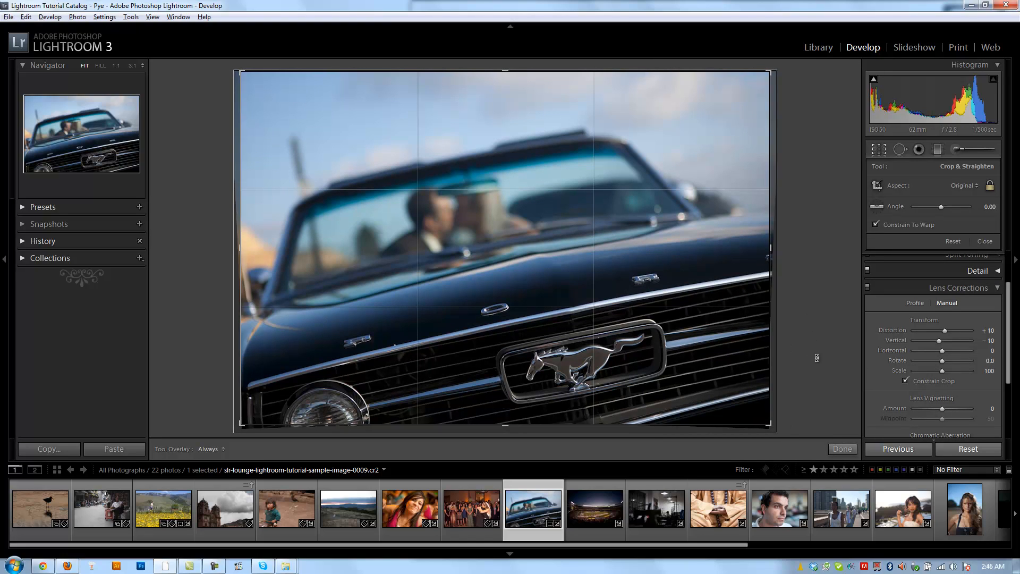
pyautogui.moveTo(802, 311)
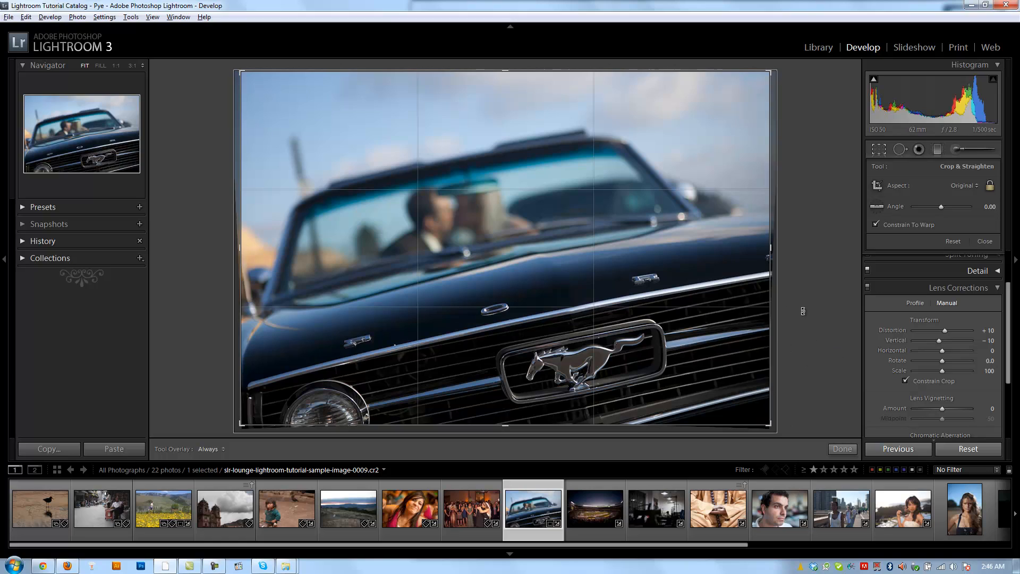